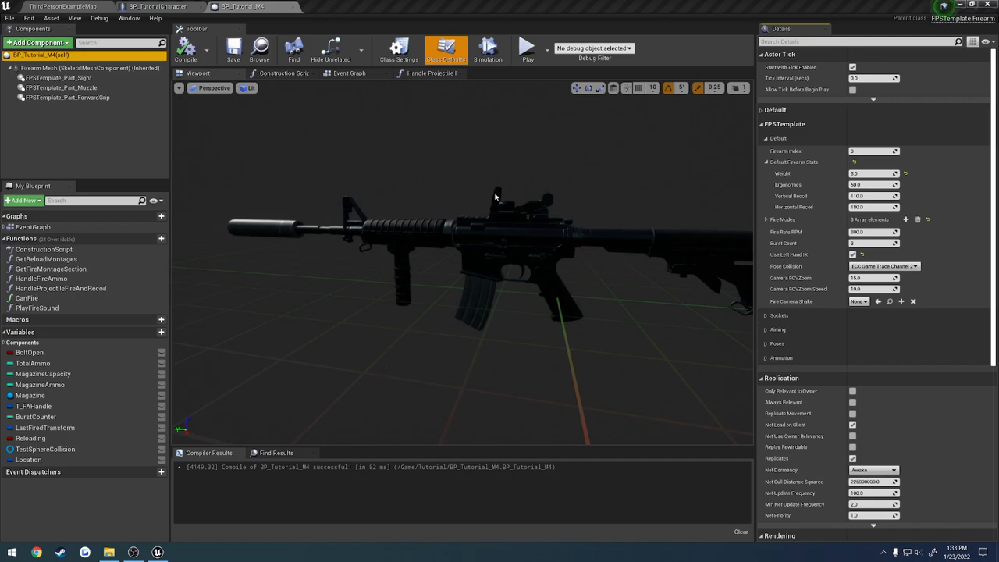
Begin creating a new Blueprint class from the Content Browser's Add New menu
left_click(61, 88)
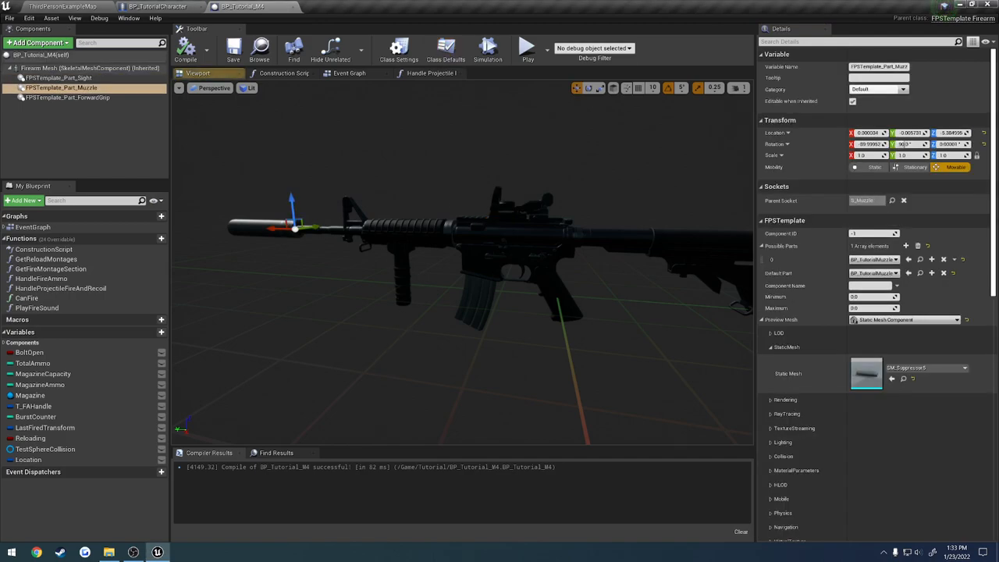
left_click(67, 96)
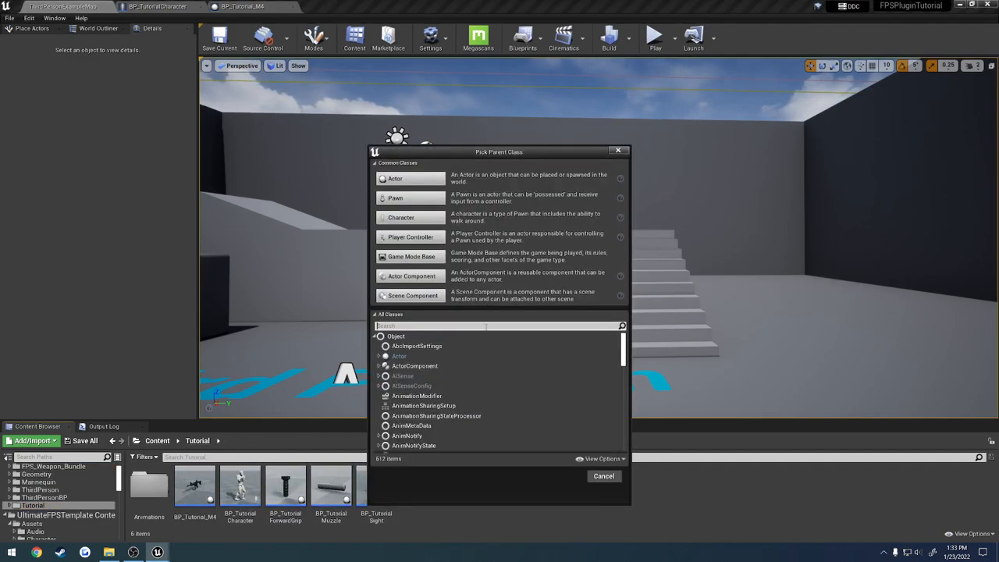
Search 'fps' and pick Template_SightMagnifiedRTBase as the parent class
type("fps")
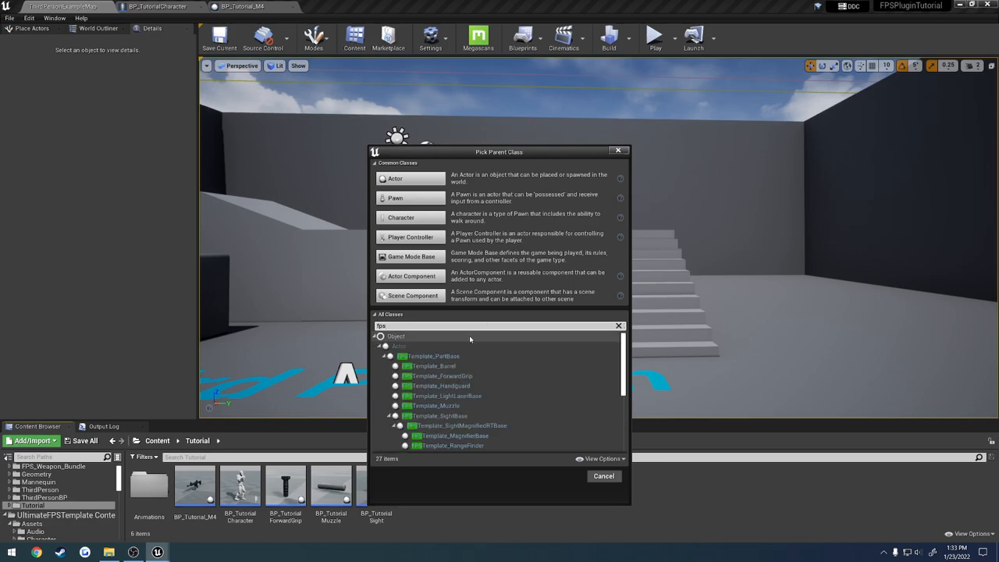
left_click(459, 424)
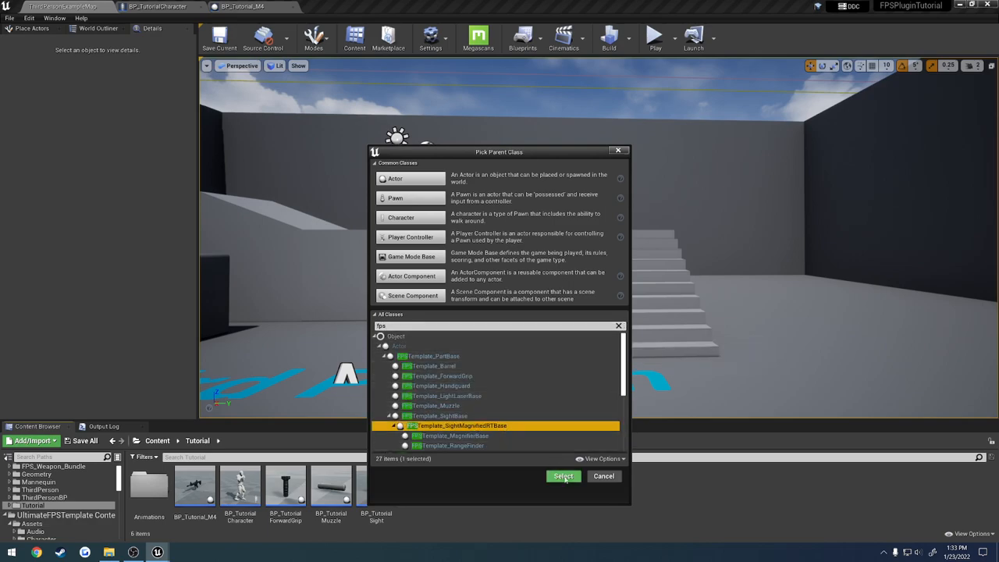
left_click(563, 477)
type("BP_Tutorial")
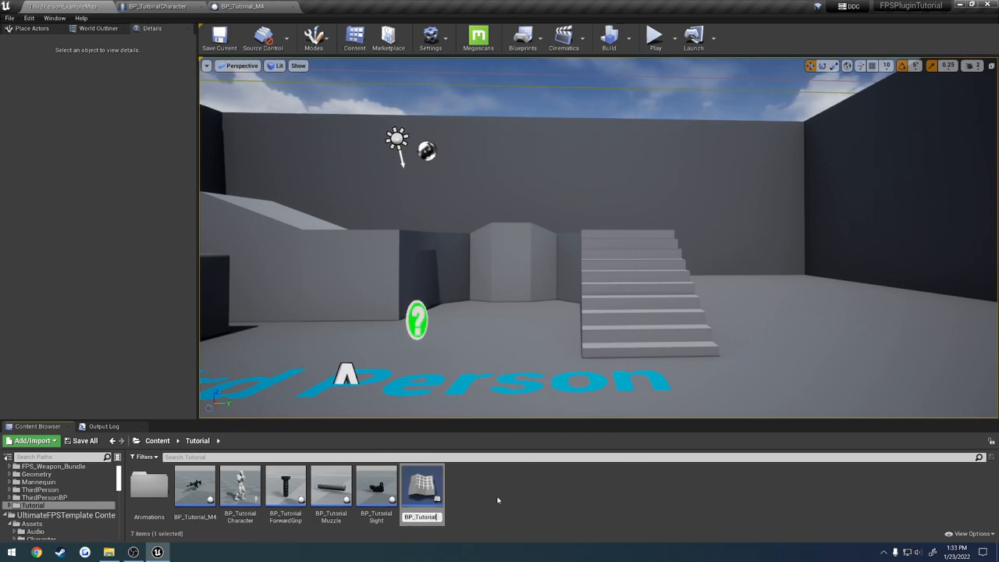
Open BP_TutorialScope and assign the magnified scope model to its StaticMesh component
double_click(377, 484)
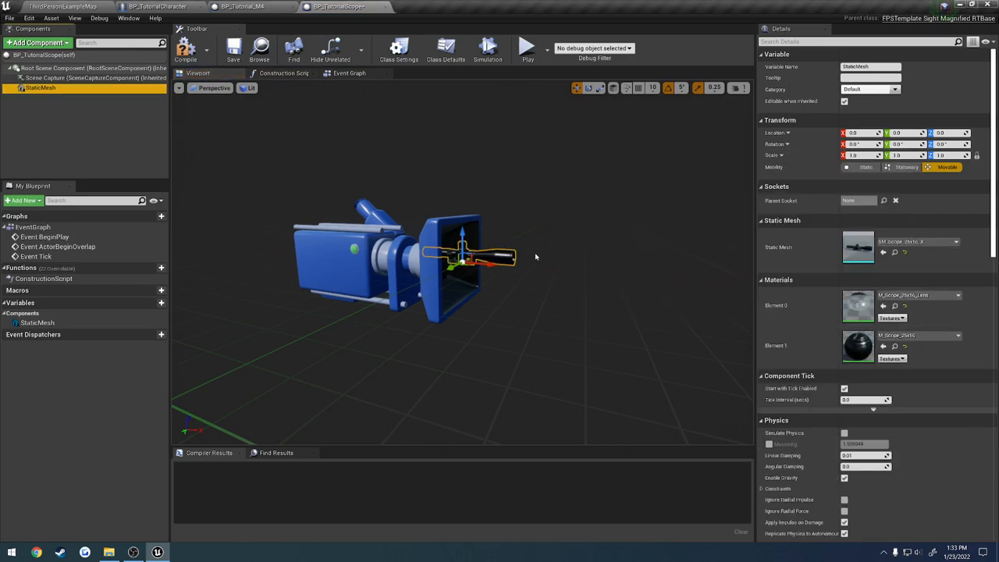
left_click(186, 49)
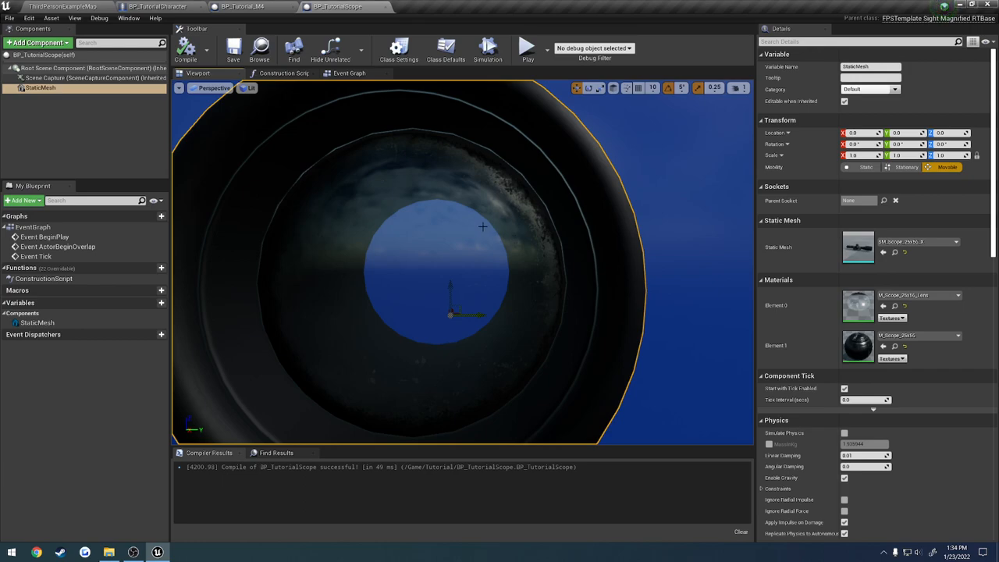
mouse_move(456, 230)
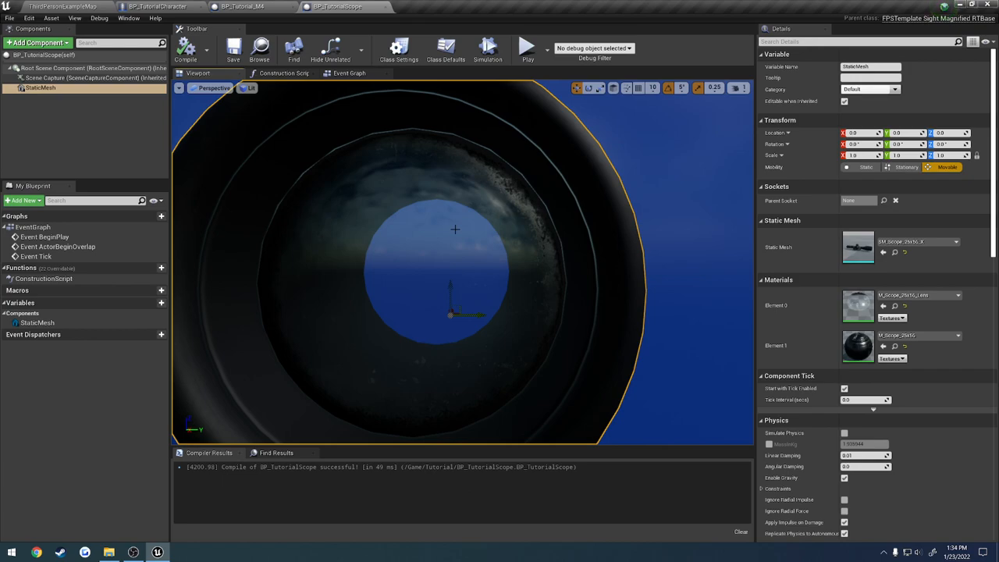
mouse_move(462, 239)
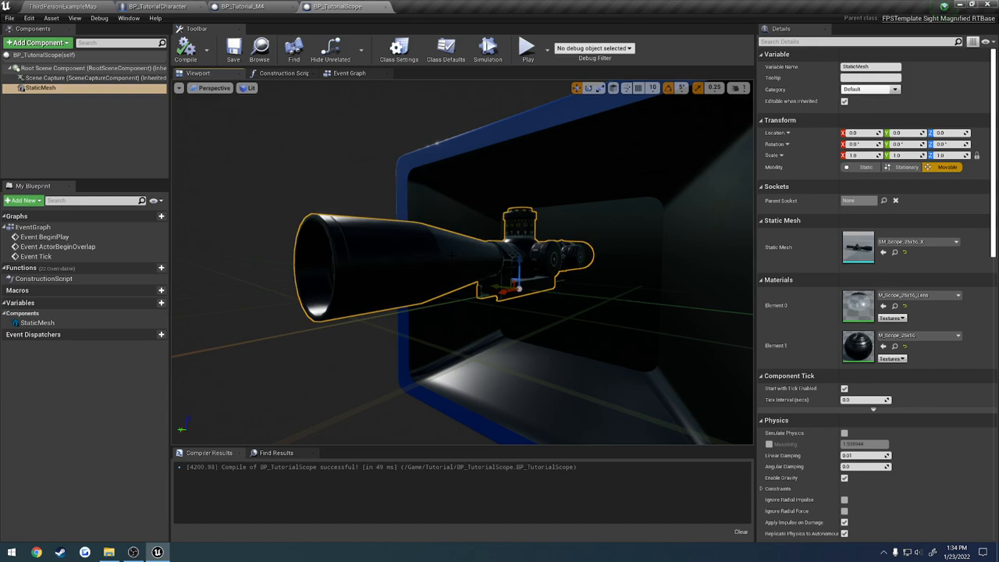
mouse_move(186, 139)
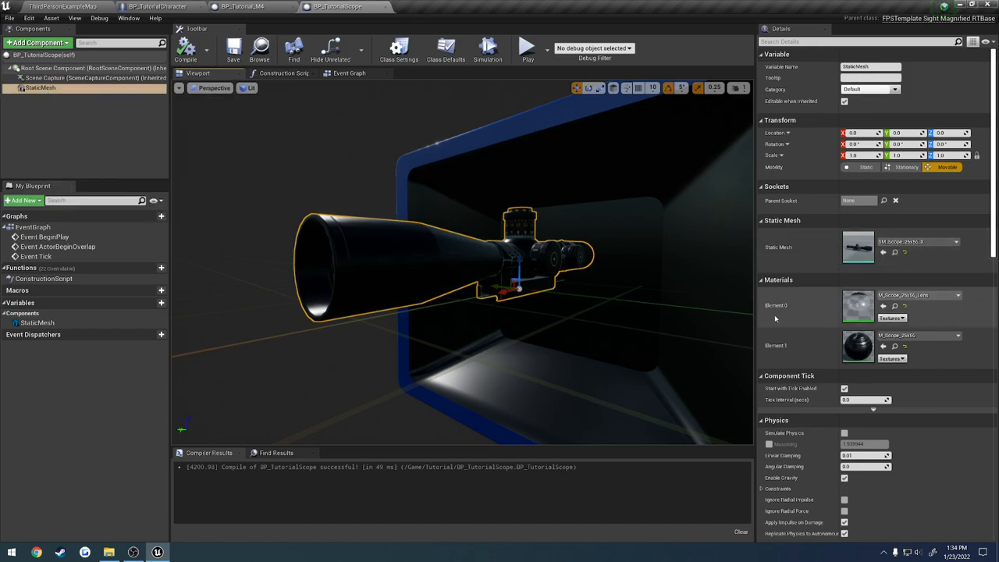
Compile BP_TutorialScope again so it builds successfully
left_click(957, 295)
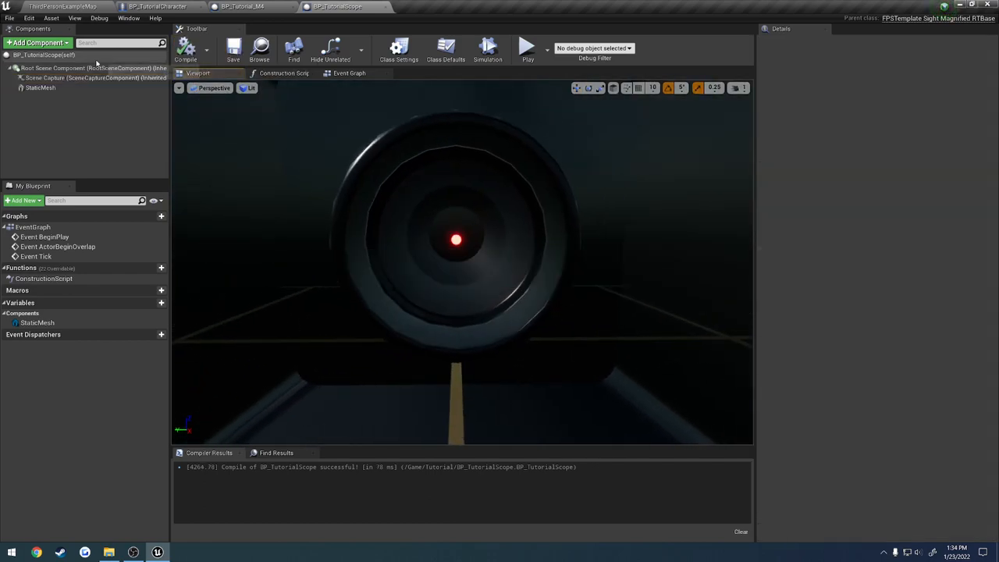
Set MI_Ataro_FC-DMx as the lens material instance in the class defaults
left_click(447, 49)
type("ata")
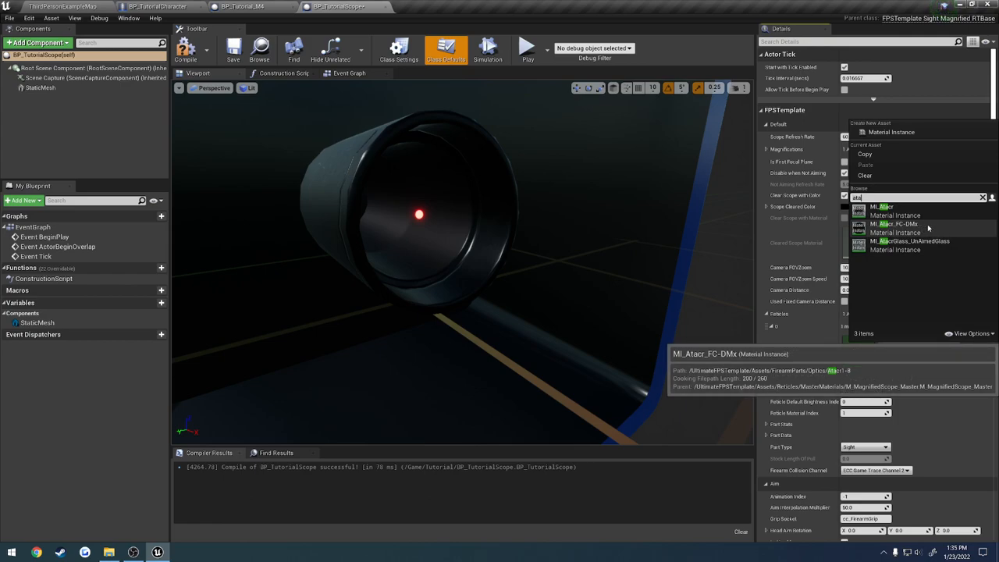
left_click(897, 228)
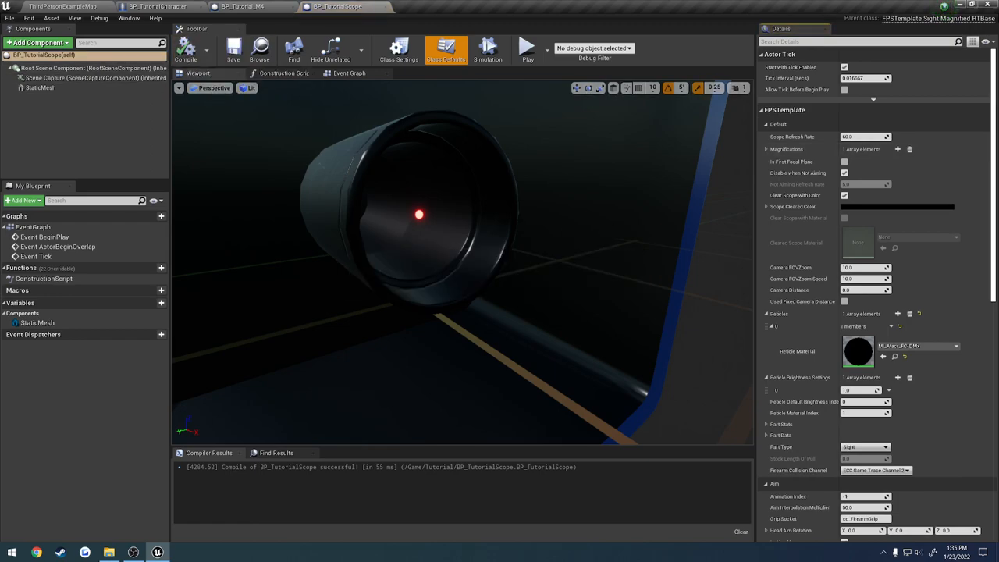
mouse_move(122, 97)
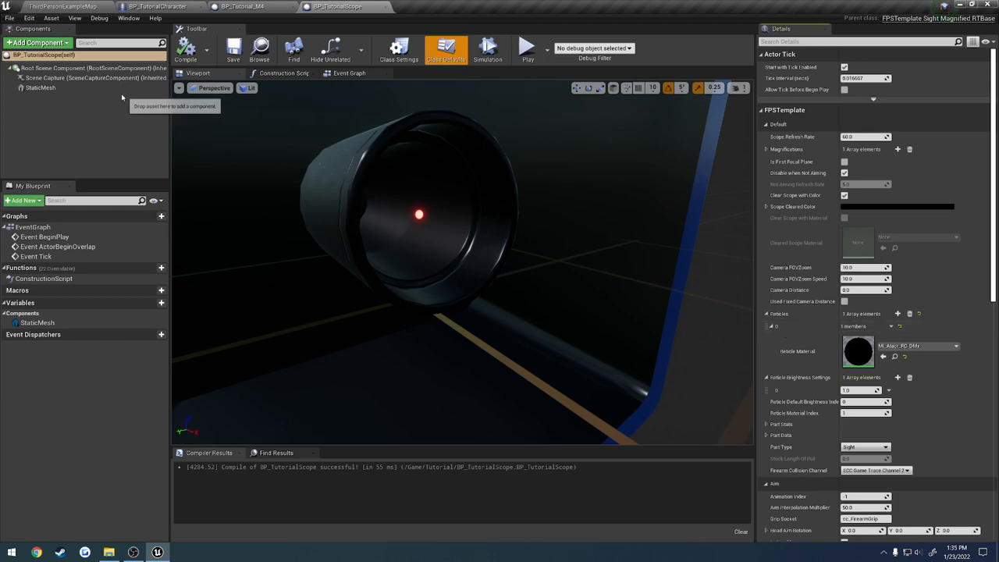
Review the Scene Capture's Texture Target, then bring up the scope mesh in the Static Mesh Editor
left_click(78, 78)
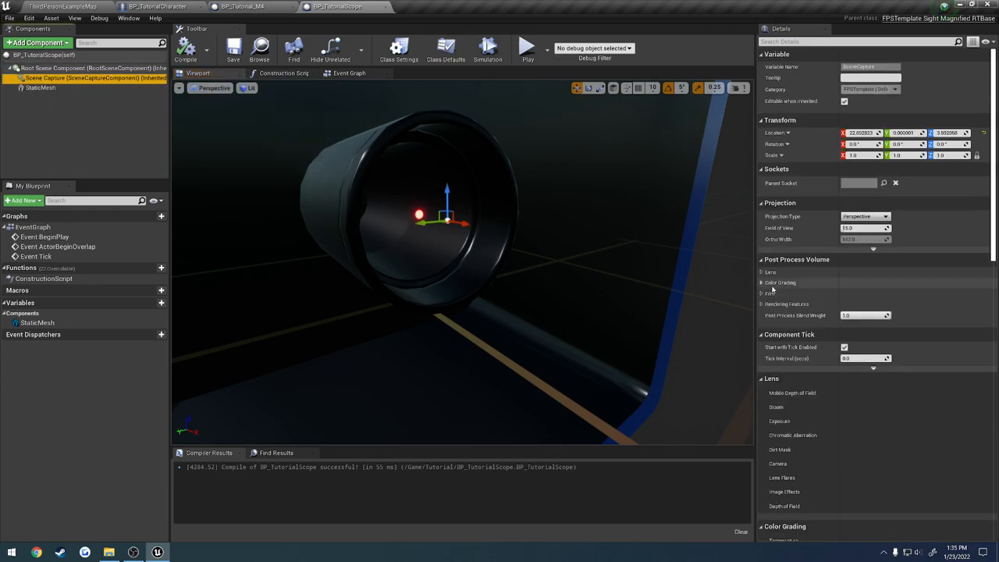
scroll("down", 3)
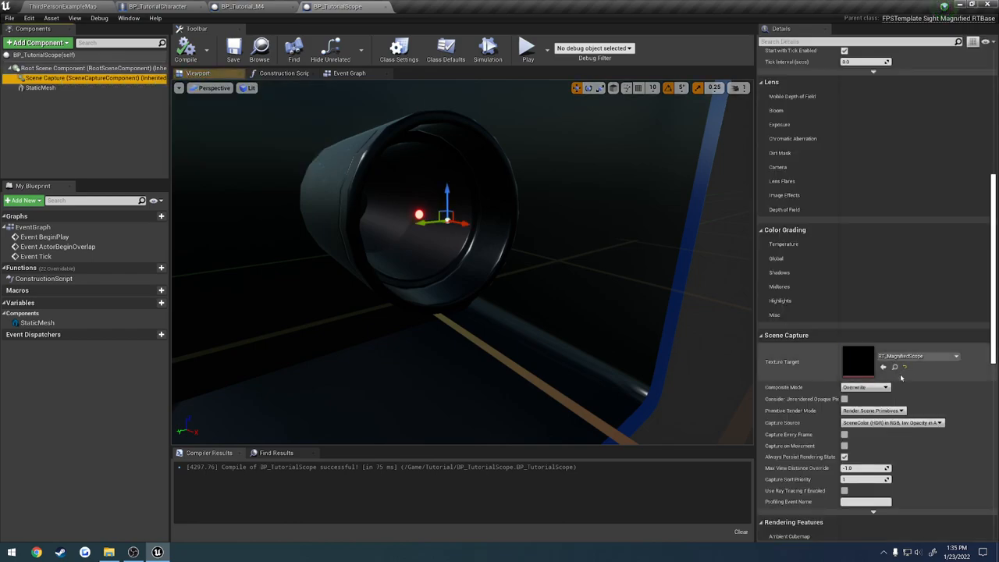
left_click(41, 87)
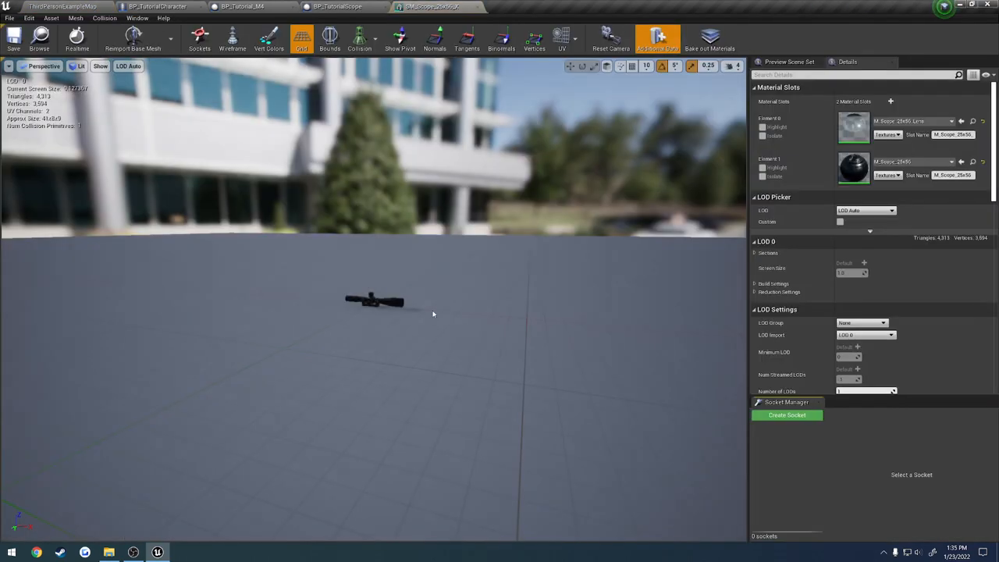
Create a socket on the scope mesh and move it to the front of the lens
left_click(731, 65)
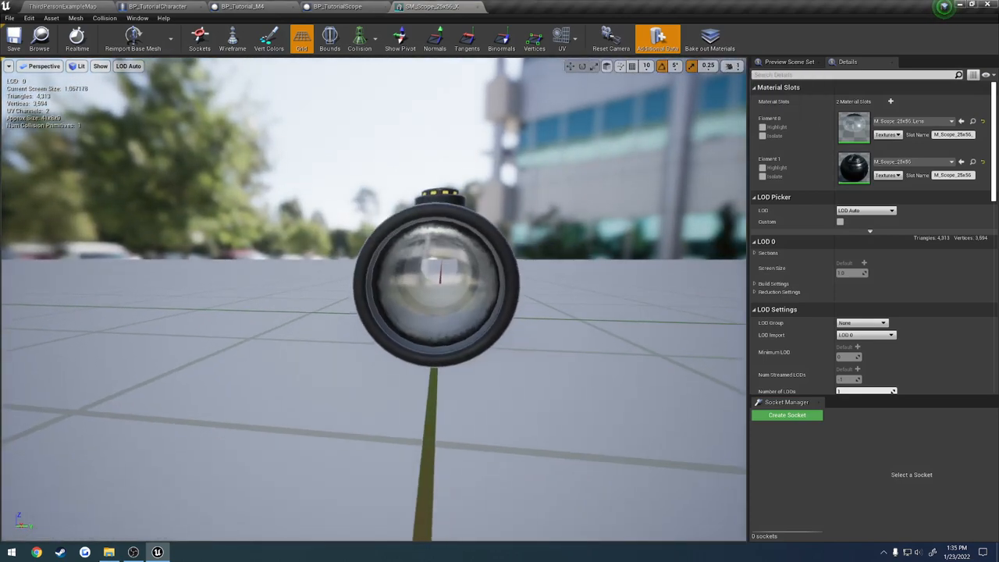
left_click(787, 416)
type("S_Aim")
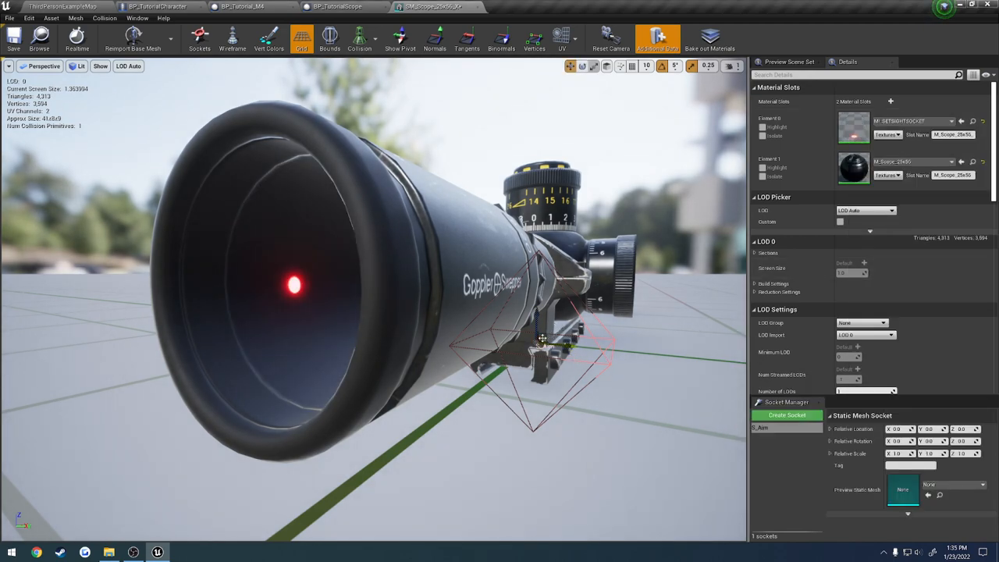
left_click_drag(544, 340, 297, 312)
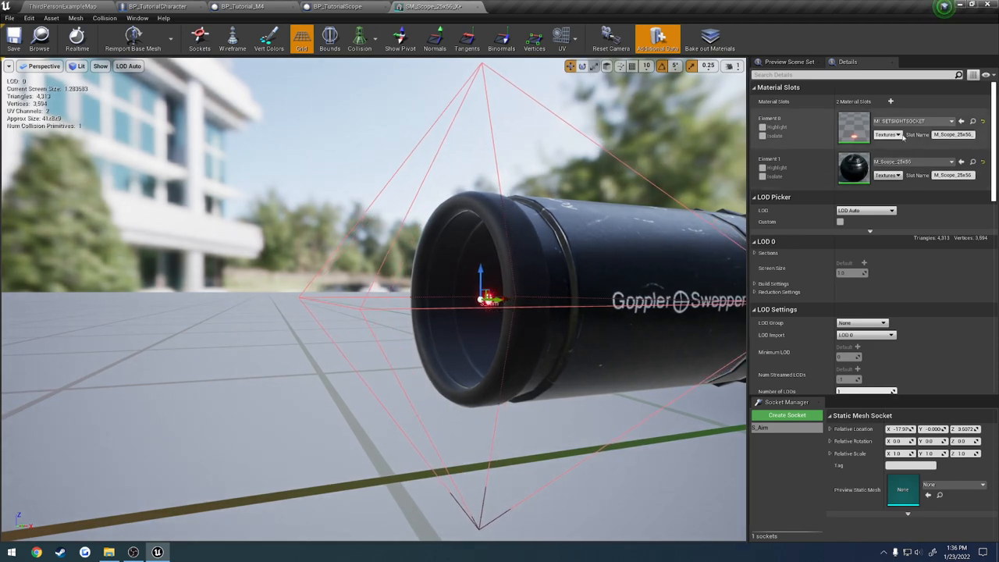
Restore the lens material on the first slot and return to the scope blueprint
left_click(953, 122)
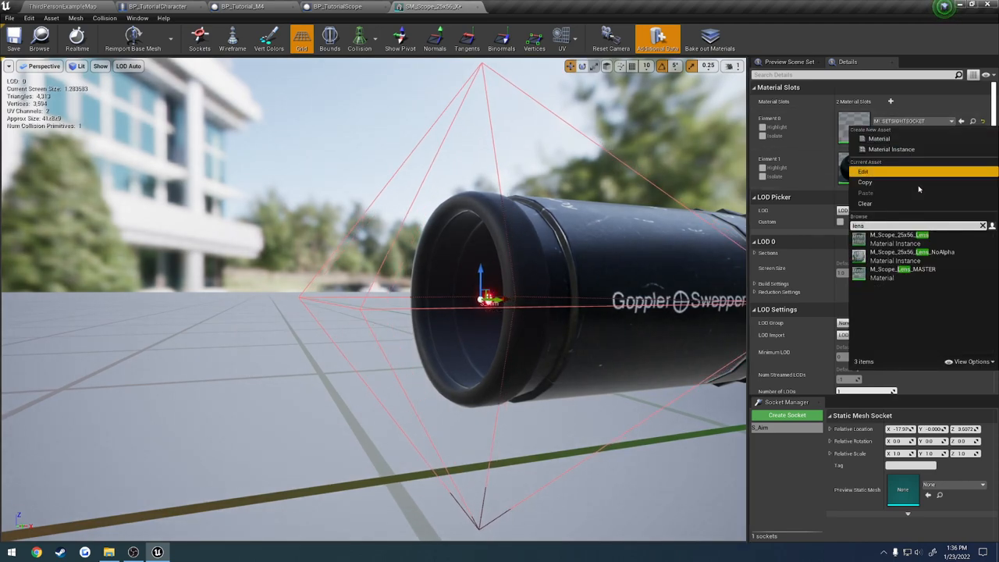
left_click(899, 234)
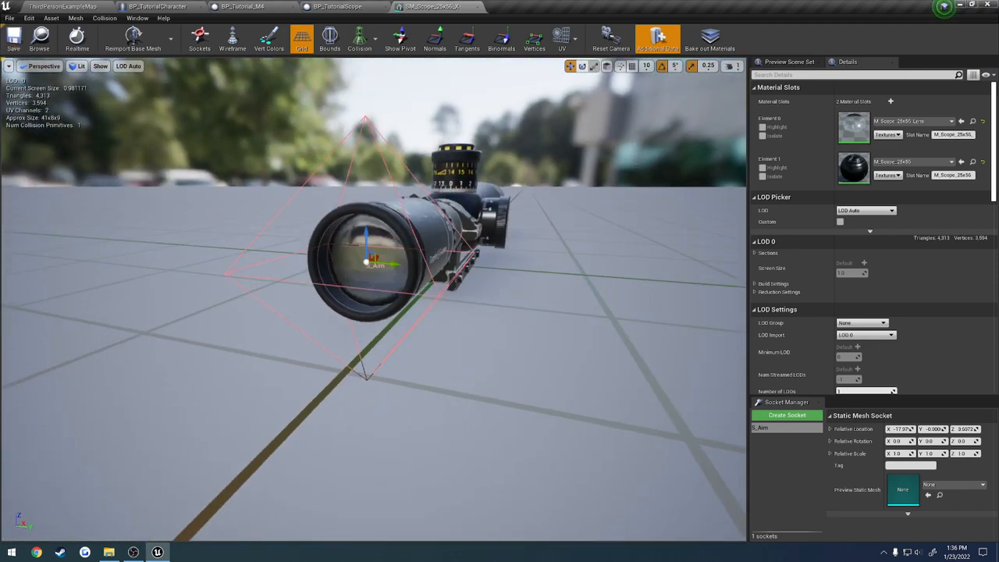
left_click(337, 7)
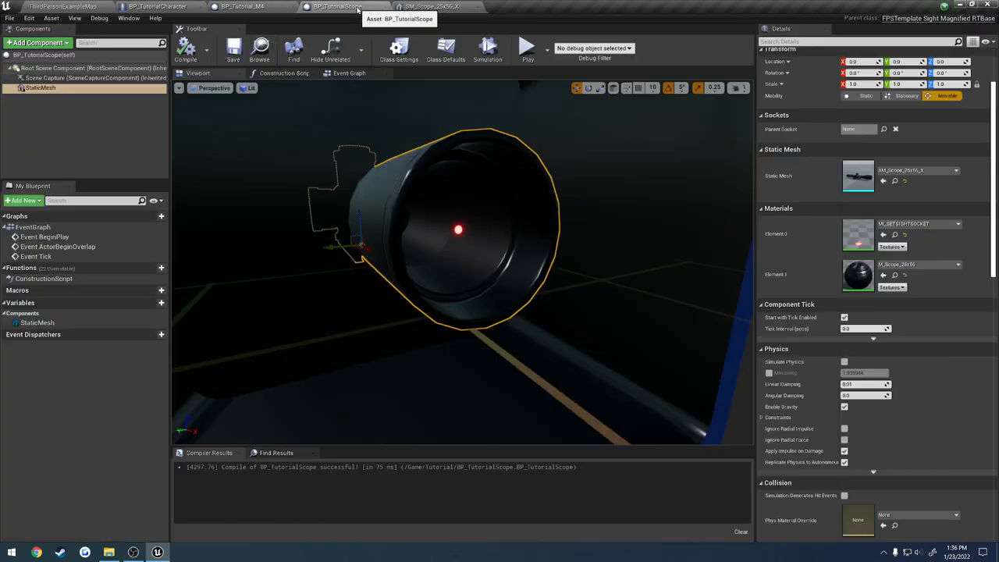
Review the scope's defaults and mesh, then switch to the BP_Tutorial_M4 weapon blueprint
left_click(447, 48)
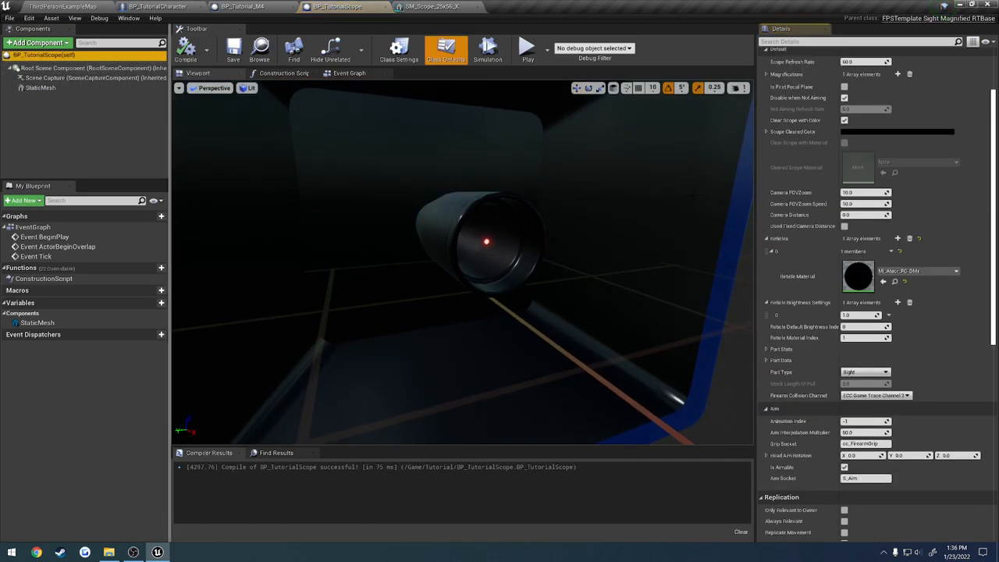
scroll("down", 3)
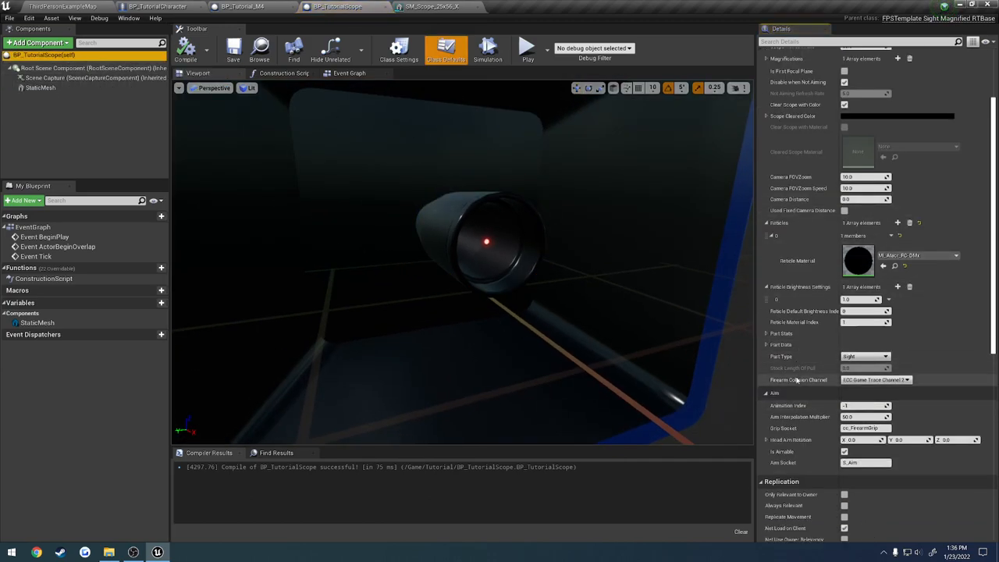
left_click(866, 462)
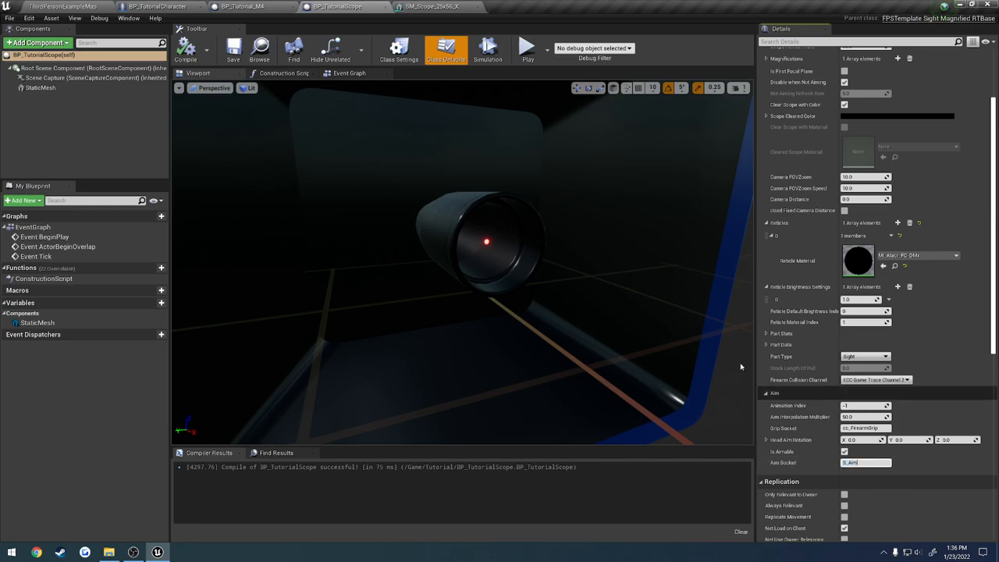
left_click(431, 6)
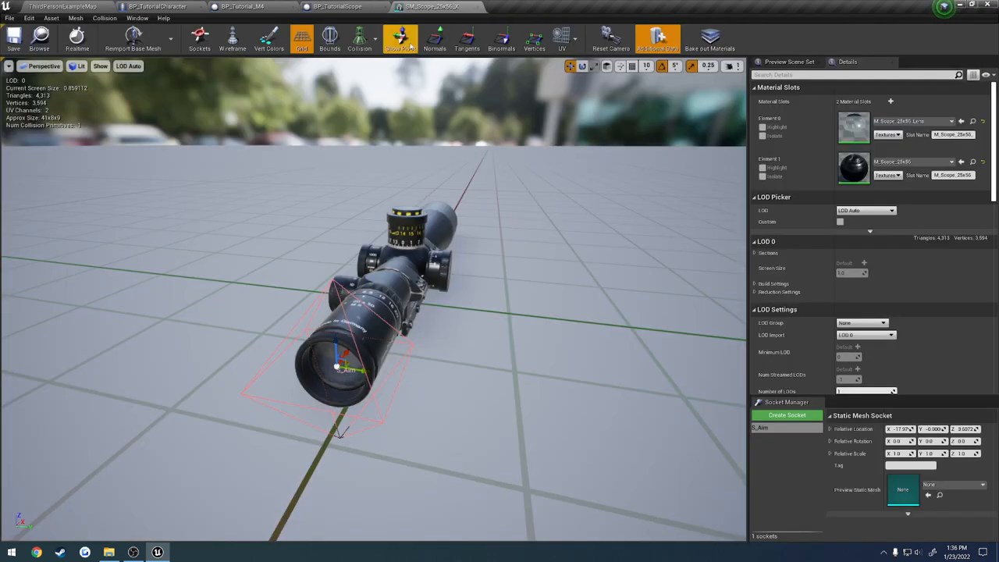
left_click(242, 6)
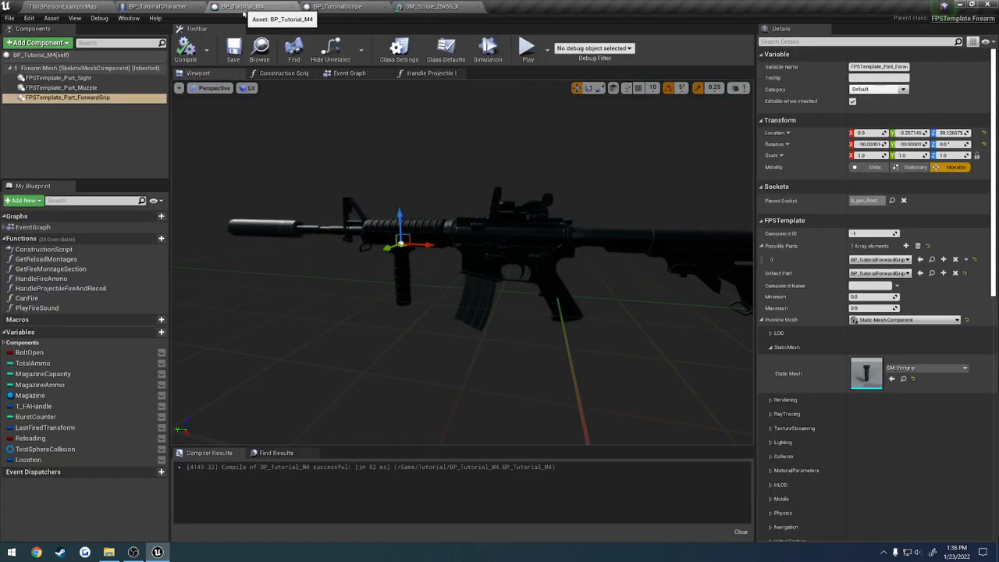
Give the M4 sight part mesh SM_Scope_25x56_X and possible part BP_TutorialScope, then compile
left_click(59, 78)
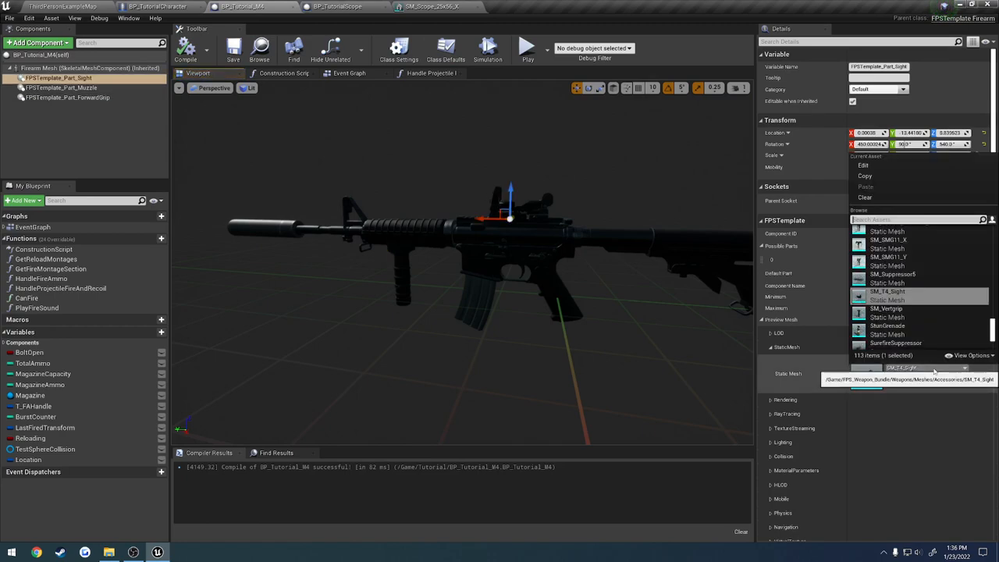
type("sm_sc")
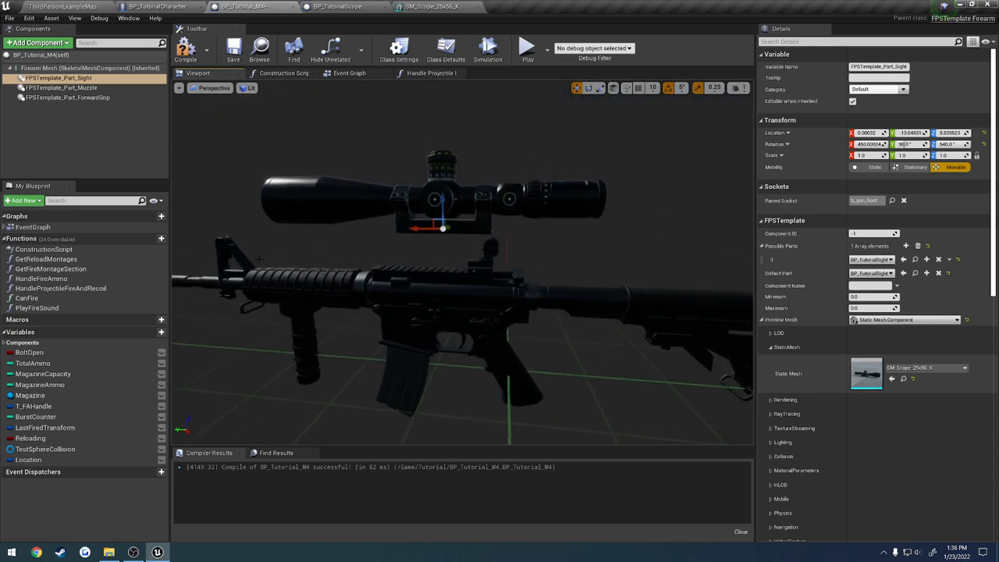
left_click(890, 271)
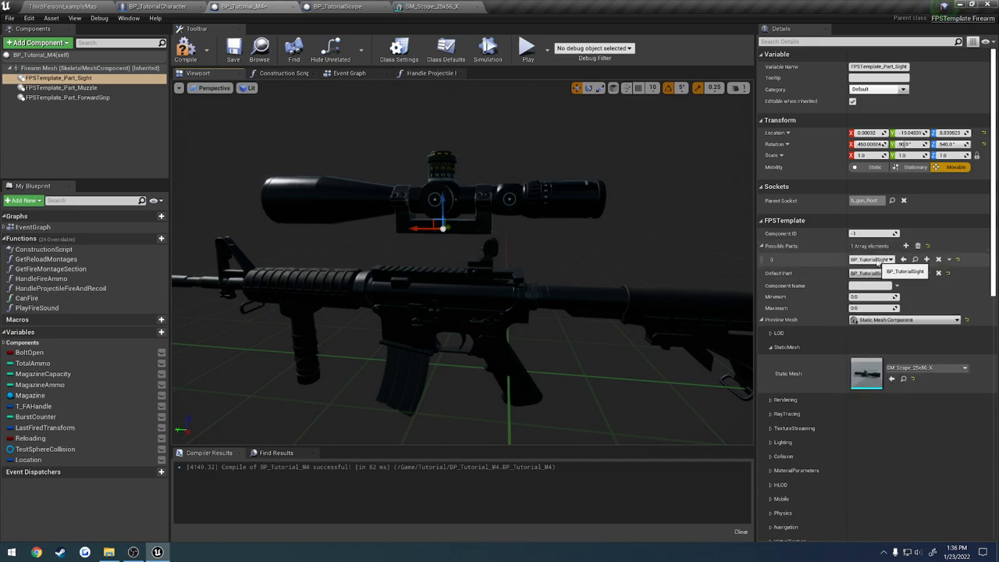
left_click(871, 259)
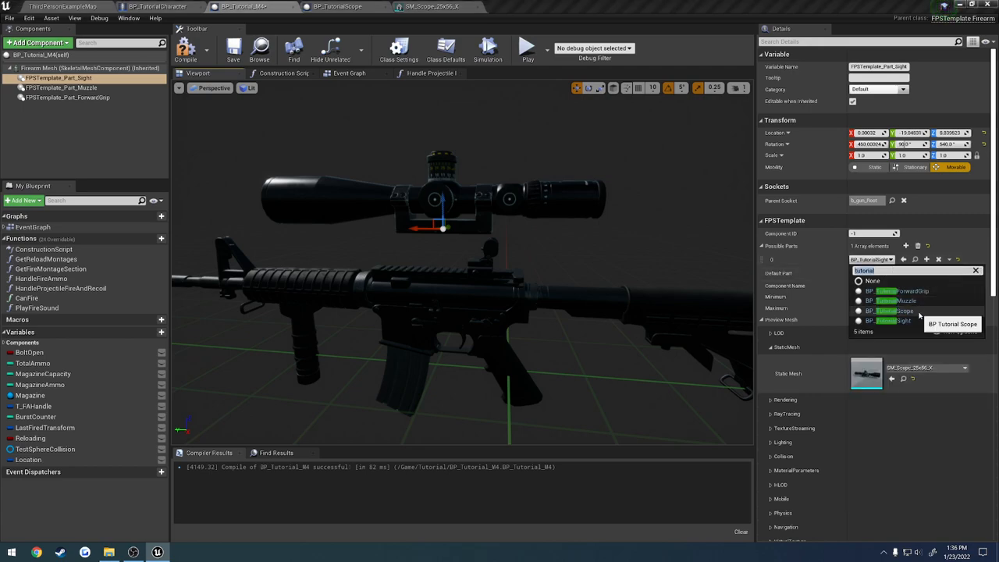
left_click(893, 310)
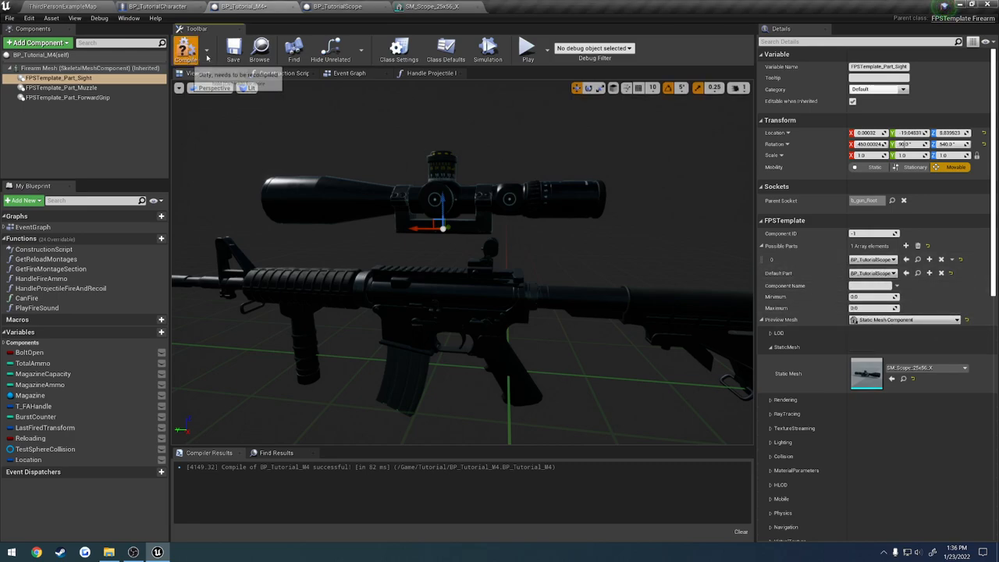
left_click(63, 6)
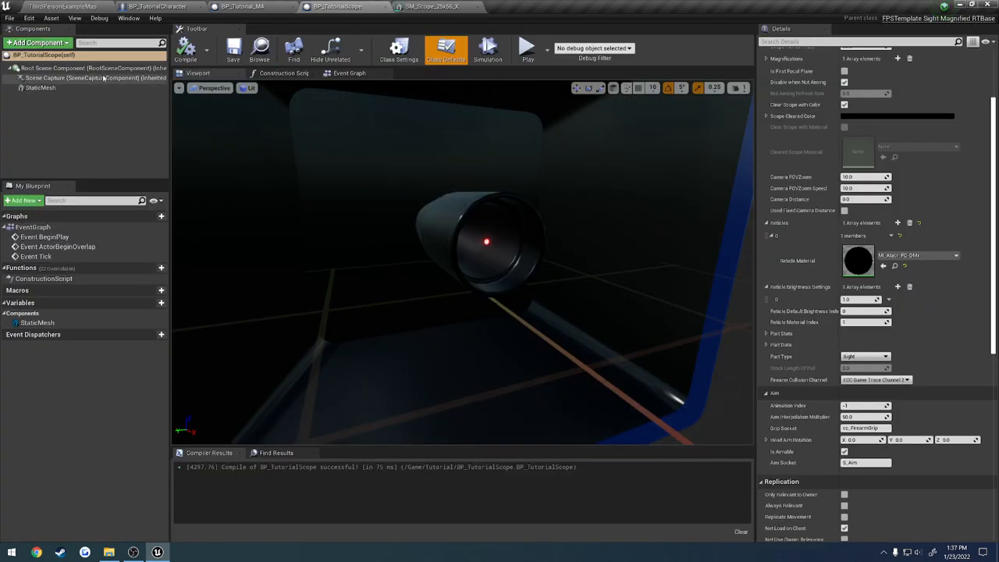
Add a component tag entry to the scope's StaticMesh component
left_click(41, 88)
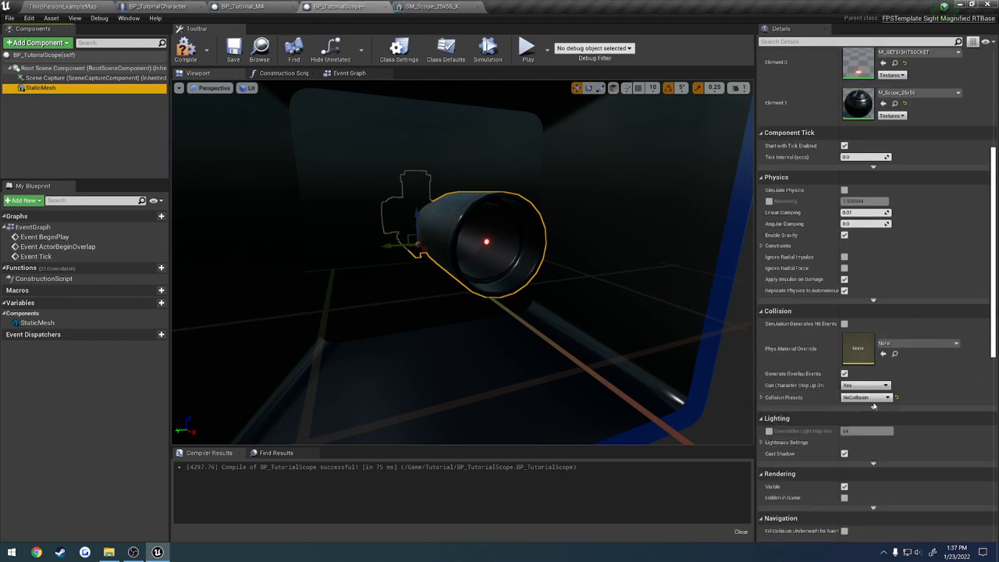
left_click(232, 48)
type("tag")
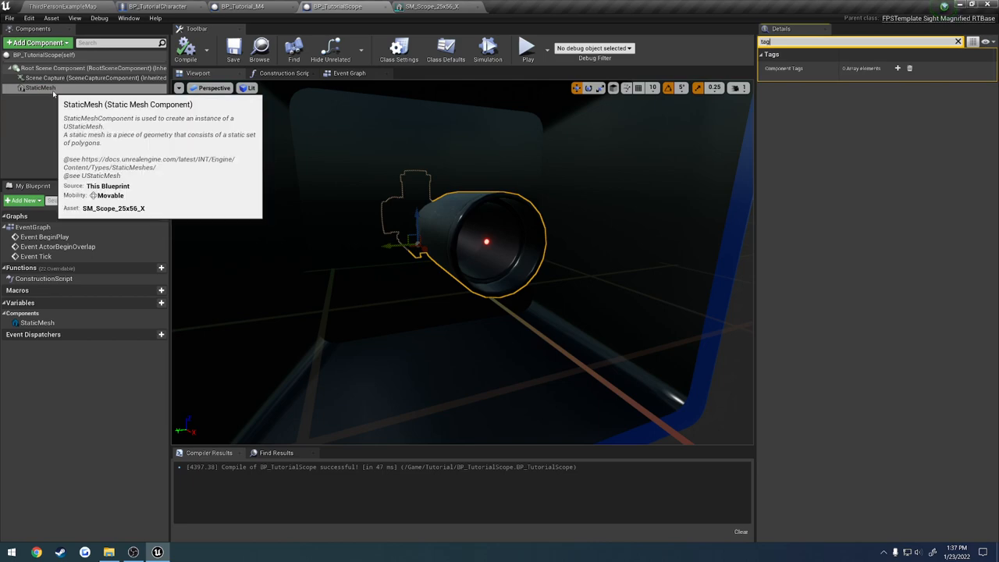
mouse_move(896, 69)
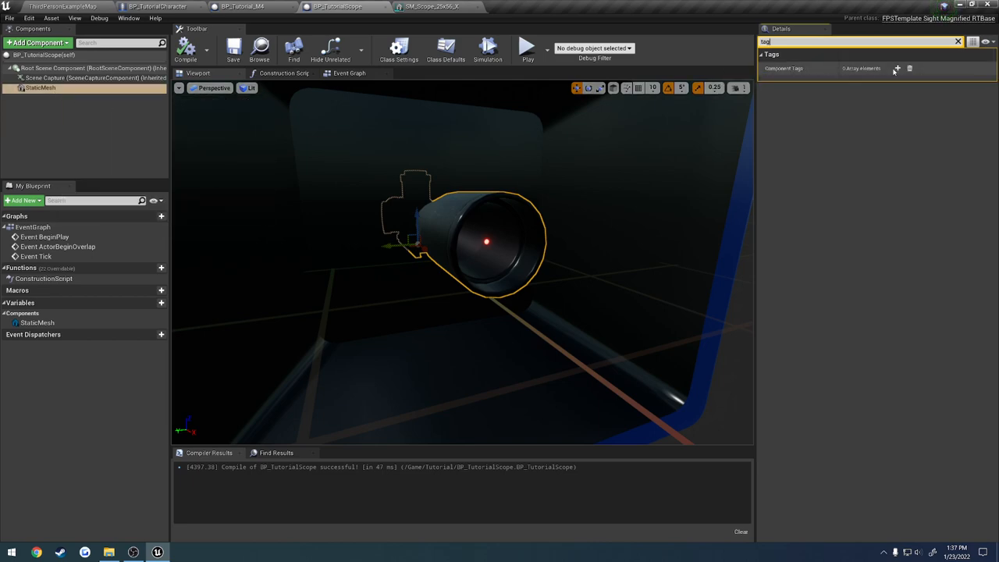
left_click(898, 69)
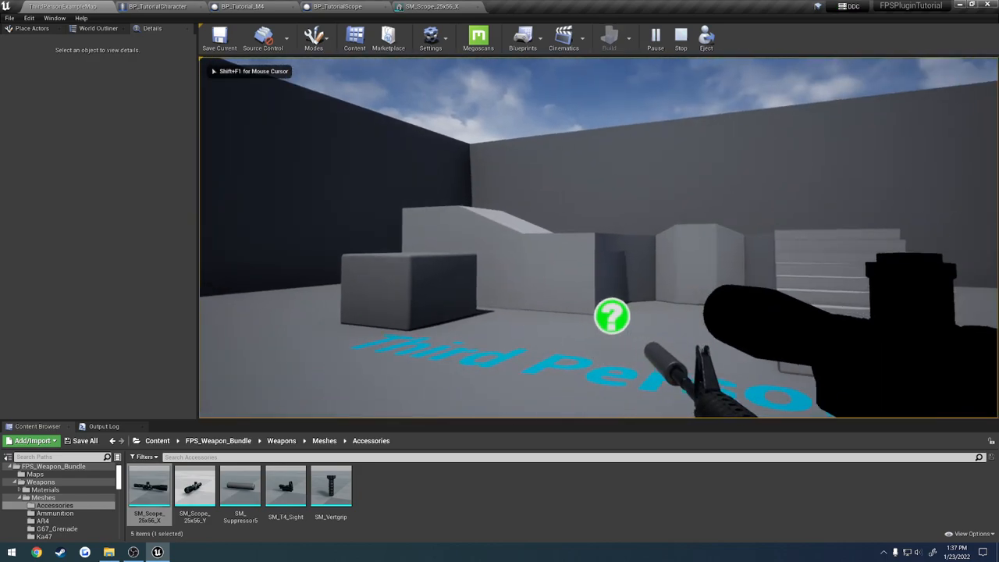
Stop play and check the Reticle Material Index in BP_TutorialScope's defaults
left_click(681, 36)
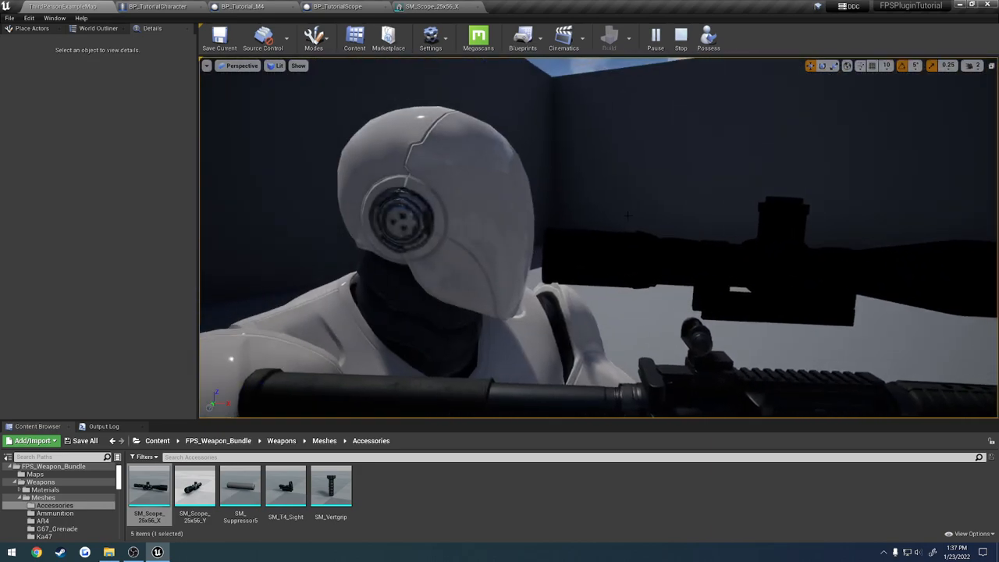
left_click(337, 7)
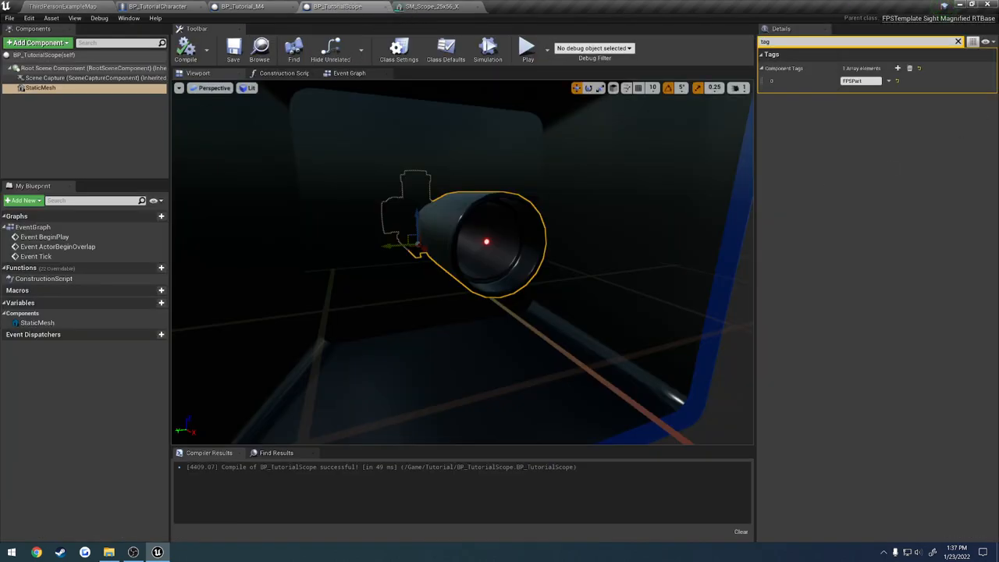
left_click(446, 47)
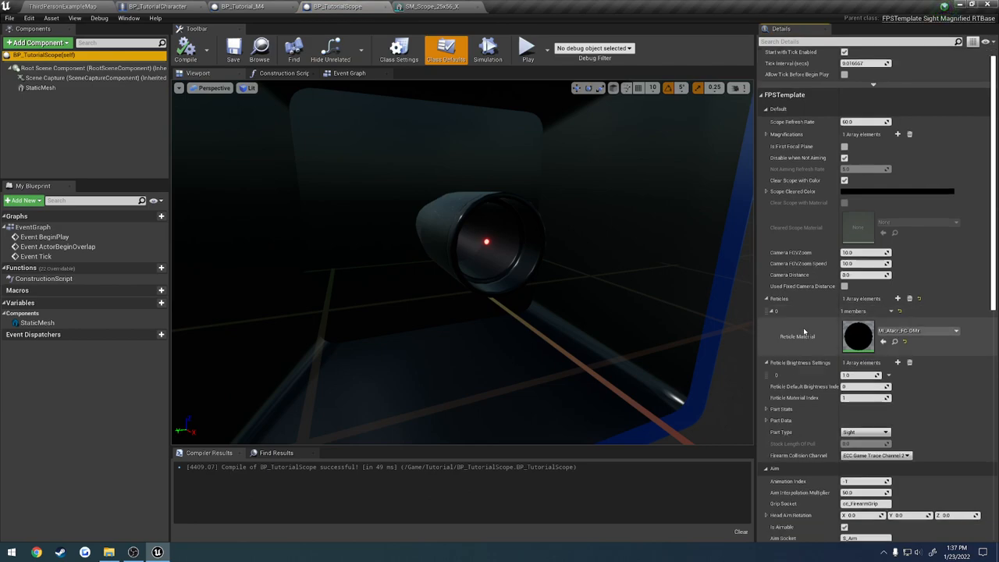
mouse_move(815, 398)
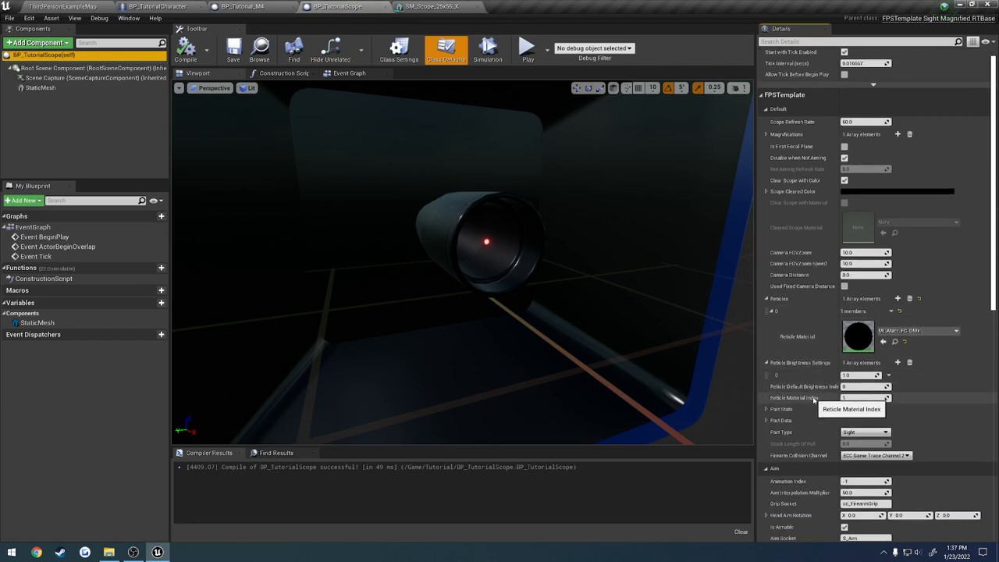
mouse_move(103, 112)
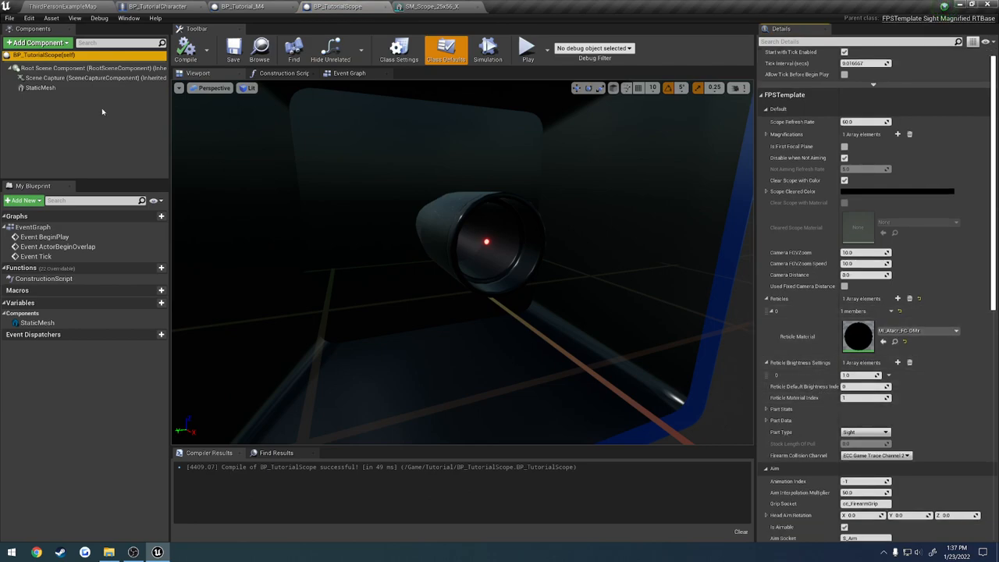
Compare against the mesh's material slots, then test the scope in play again
left_click(40, 88)
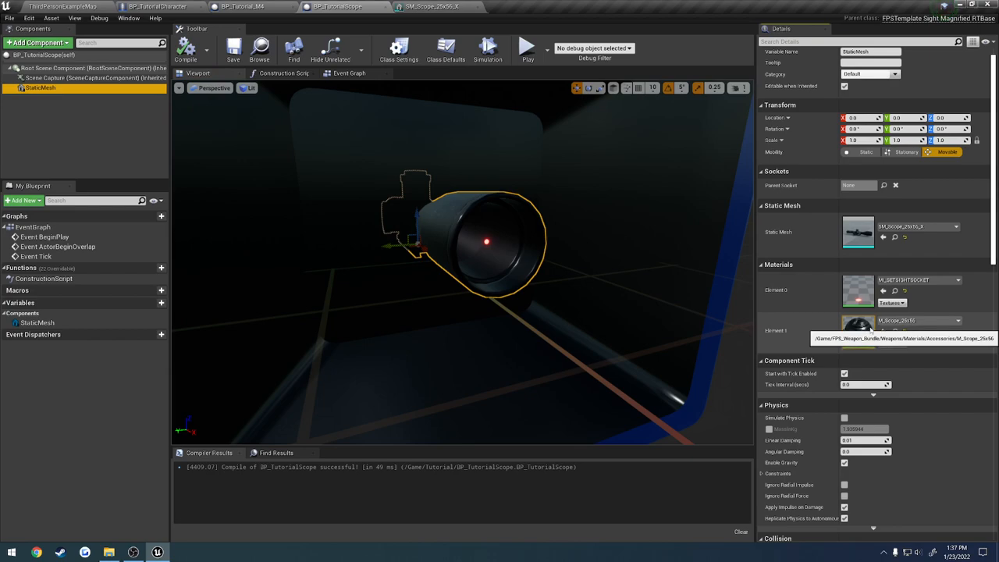
mouse_move(43, 54)
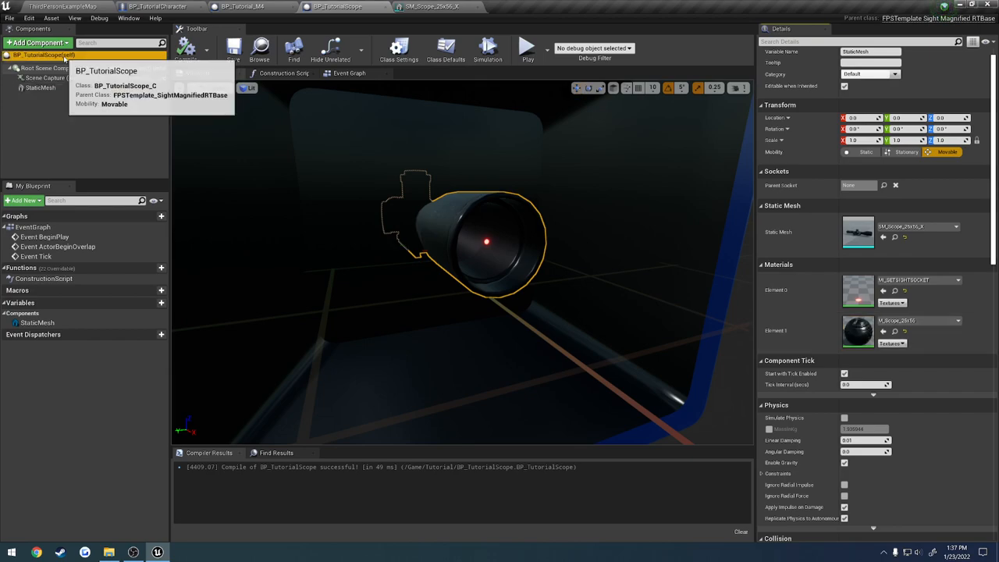
left_click(446, 48)
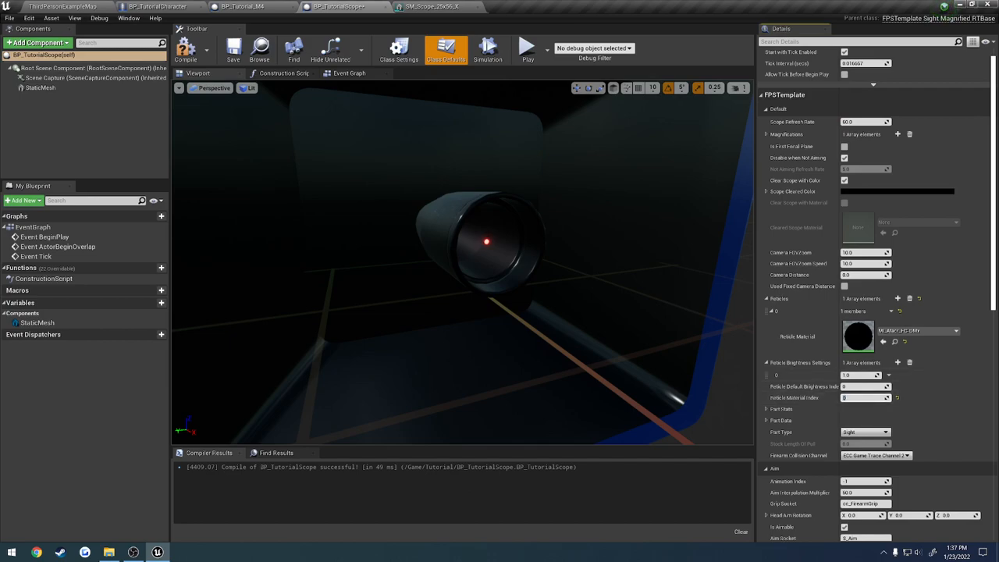
left_click(186, 48)
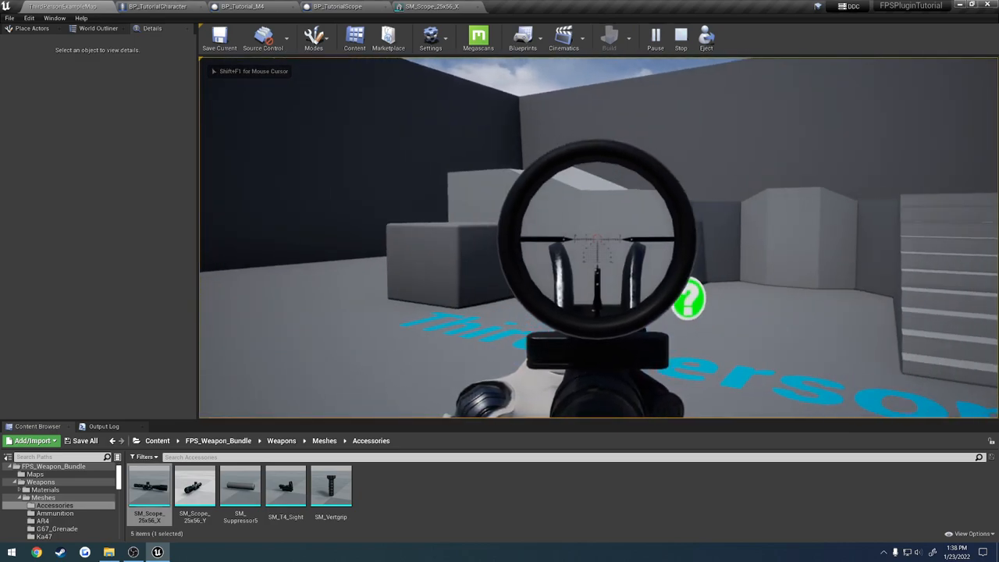
Switch from the M4 blueprint to the level, start another scoped play test, and return to BP_TutorialScope
left_click(242, 6)
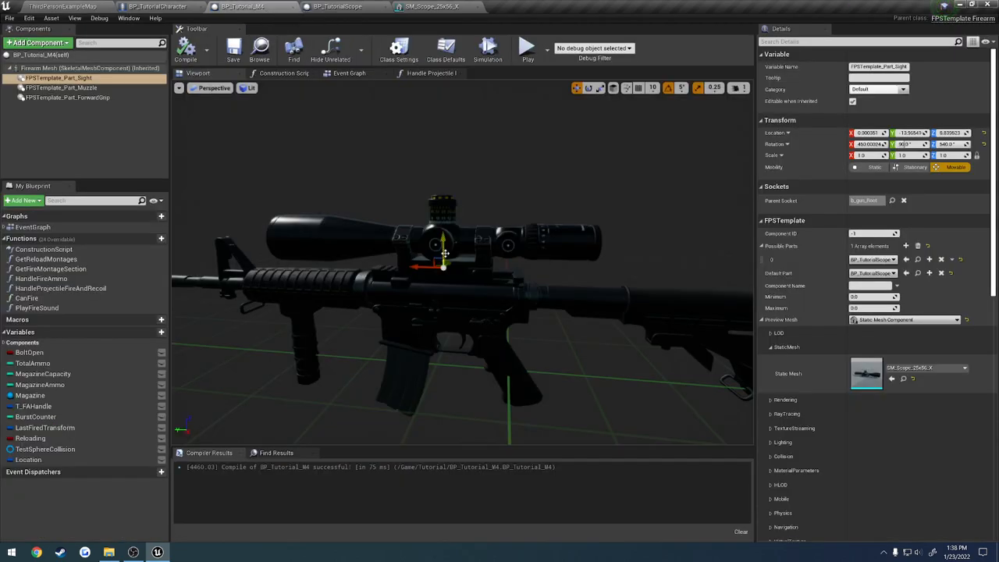
left_click(61, 6)
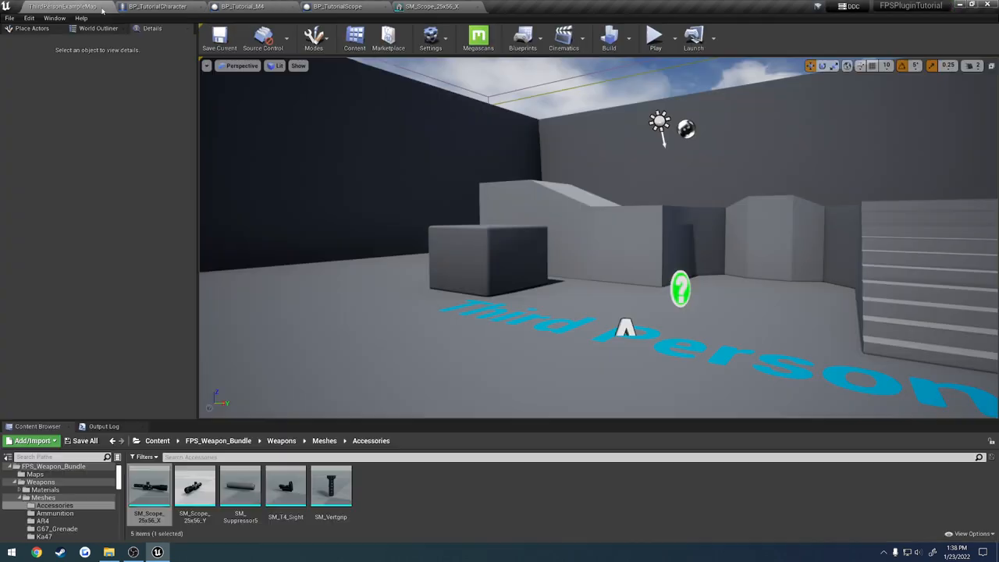
left_click(656, 37)
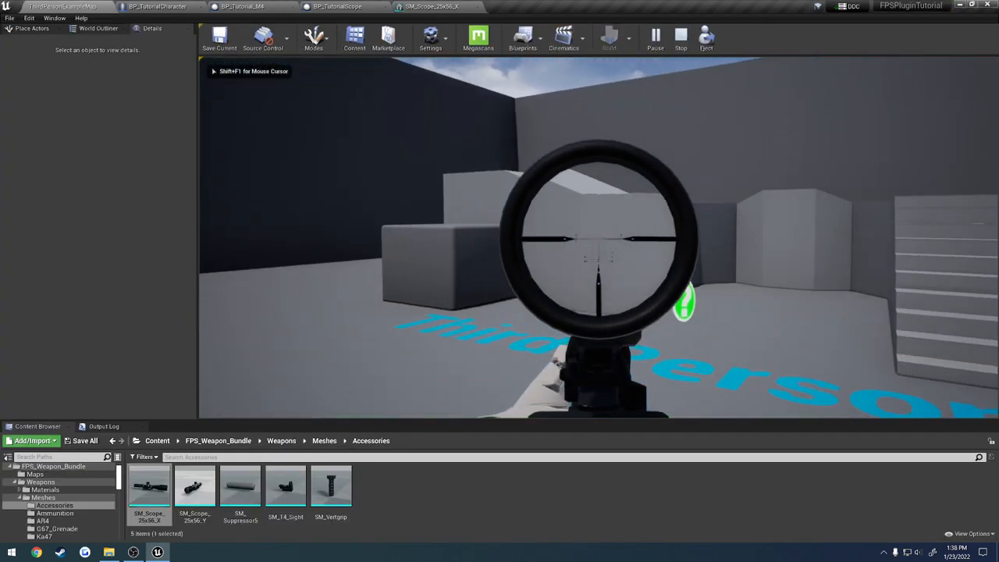
left_click(338, 7)
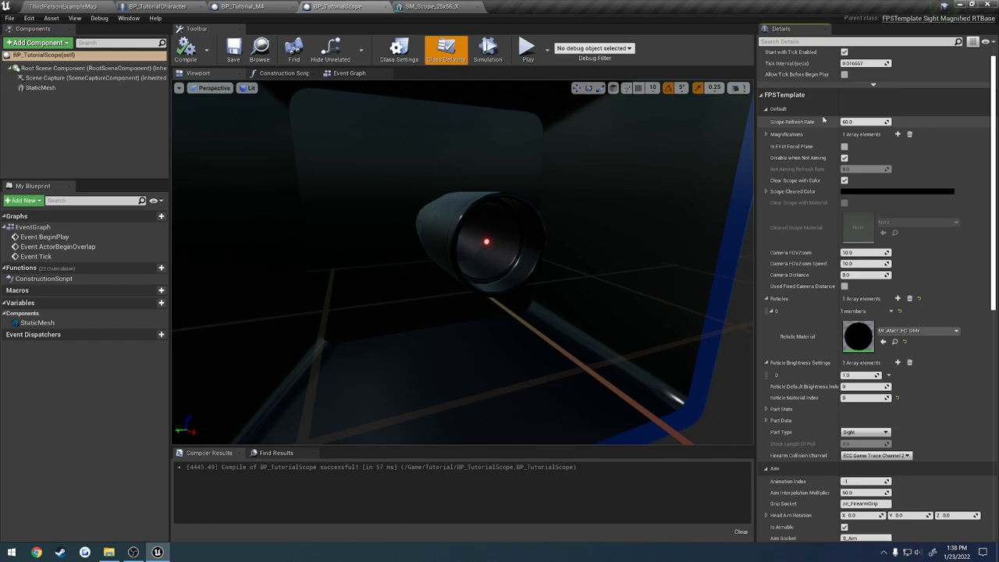
mouse_move(793, 122)
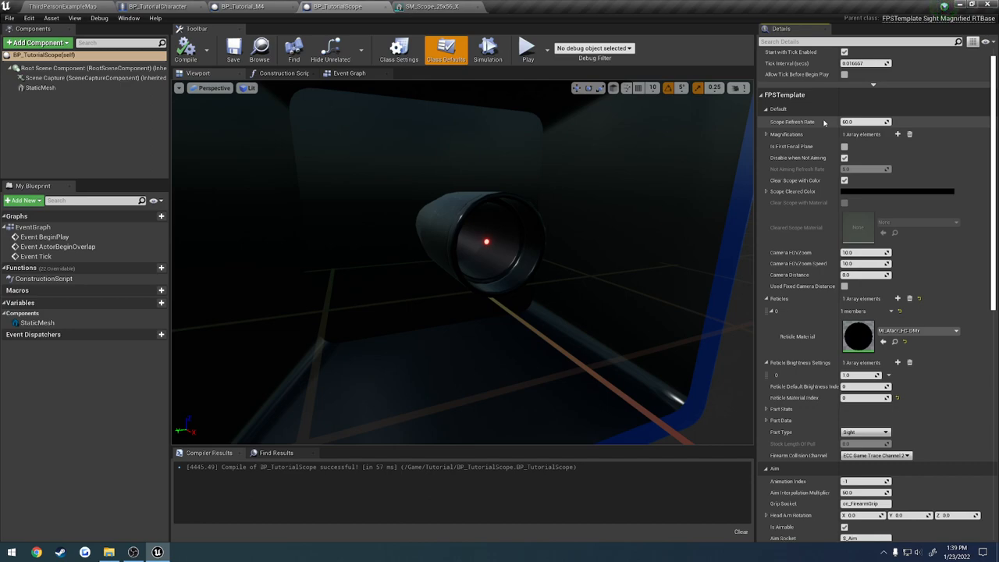
mouse_move(840, 124)
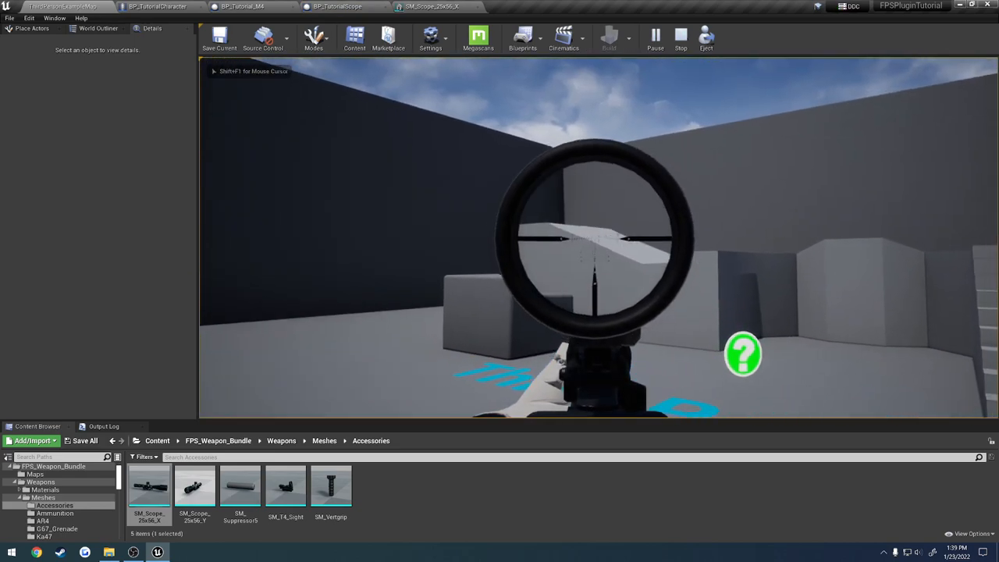
End the play session and go back to the BP_TutorialScope blueprint
left_click(681, 36)
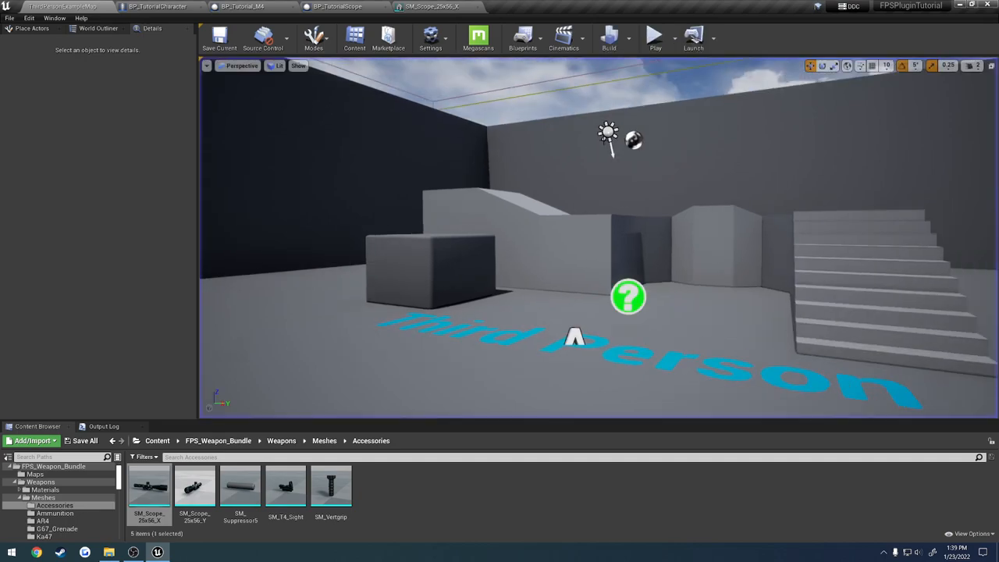
left_click(338, 6)
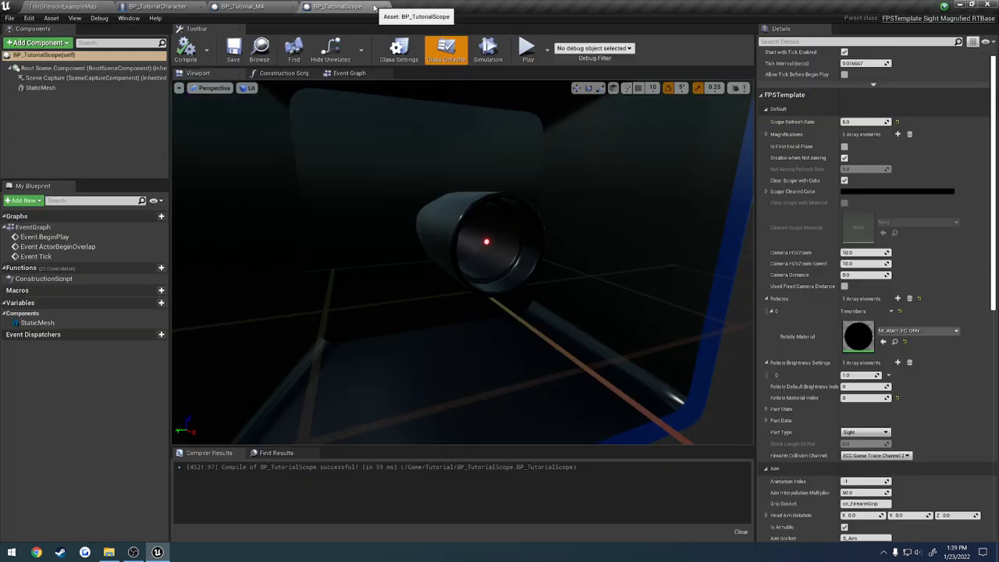
mouse_move(898, 122)
type("60")
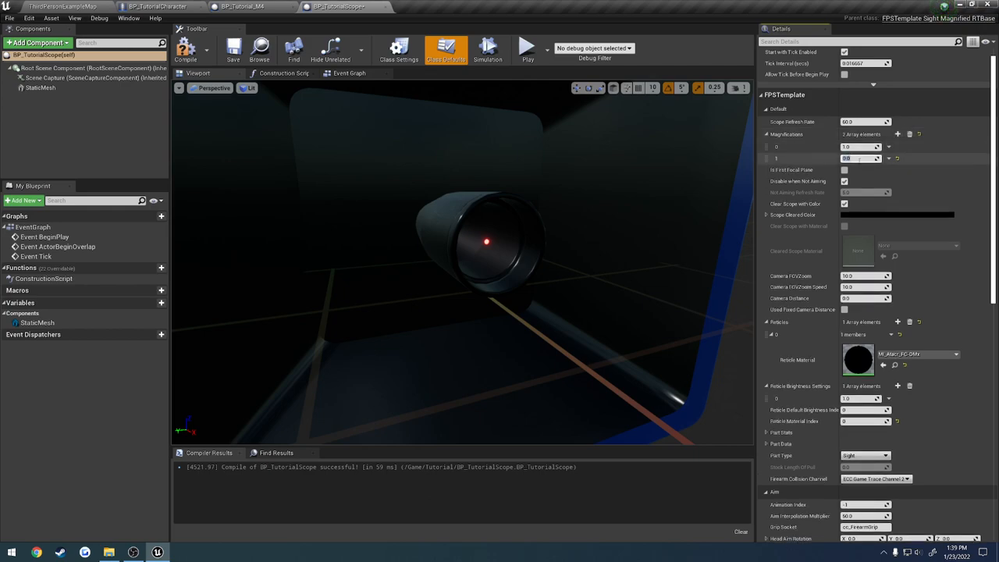
Enter the scope's magnification level values in the Magnifications array
left_click(898, 135)
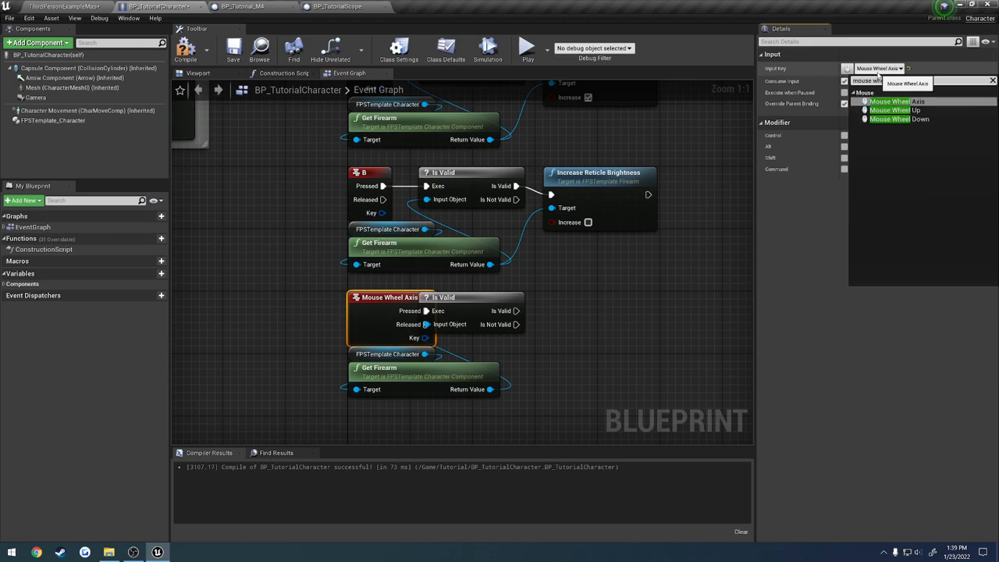
Make the event fire on Mouse Wheel Up and call Zoom Optic on the firearm, then duplicate it for Mouse Wheel Down
left_click(890, 109)
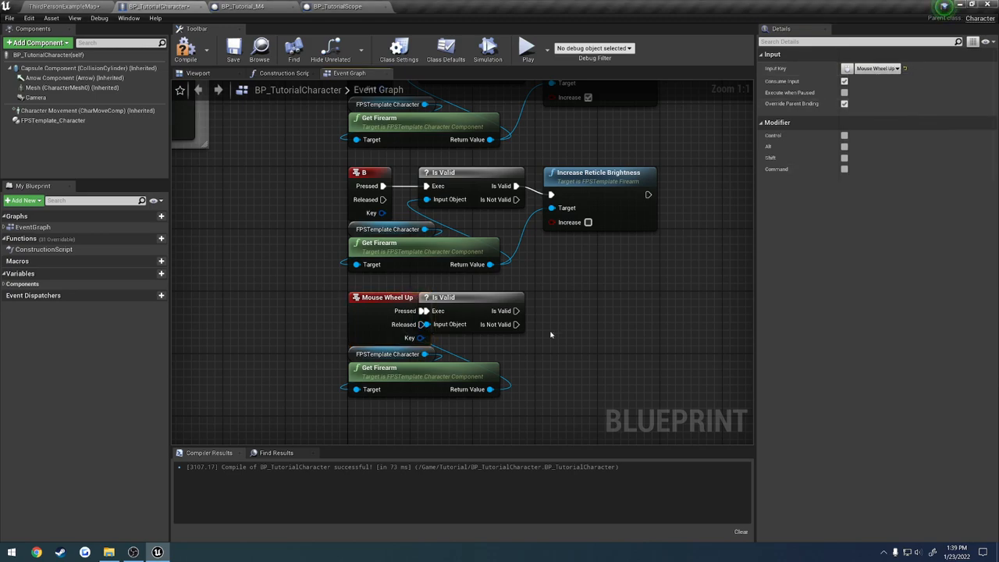
left_click(465, 297)
type("zoom")
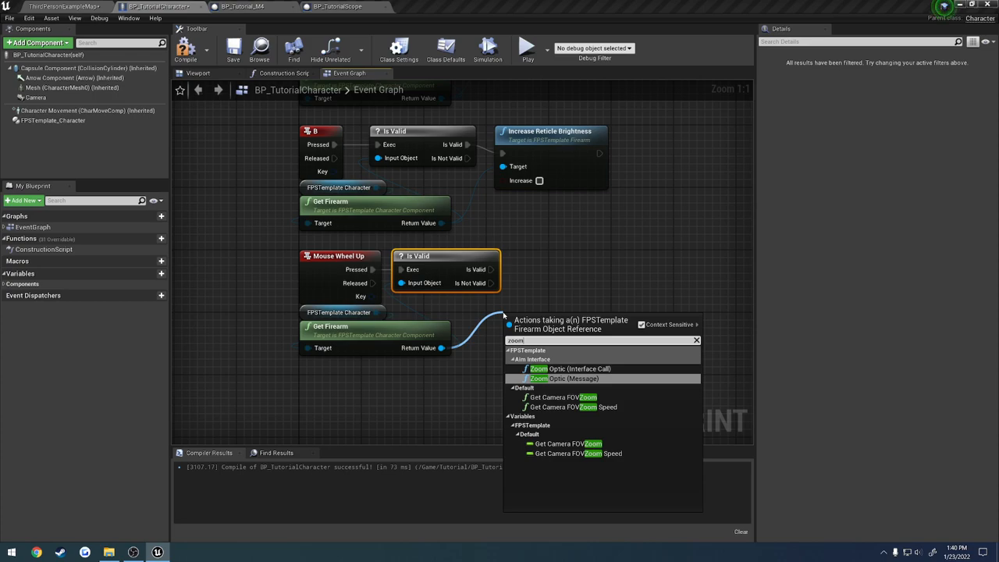
left_click(563, 368)
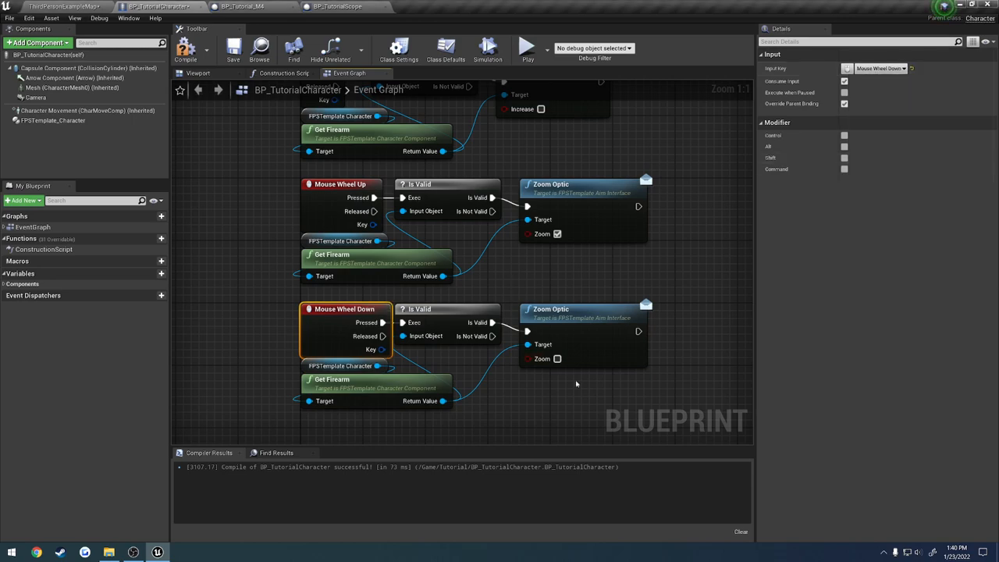
left_click(184, 48)
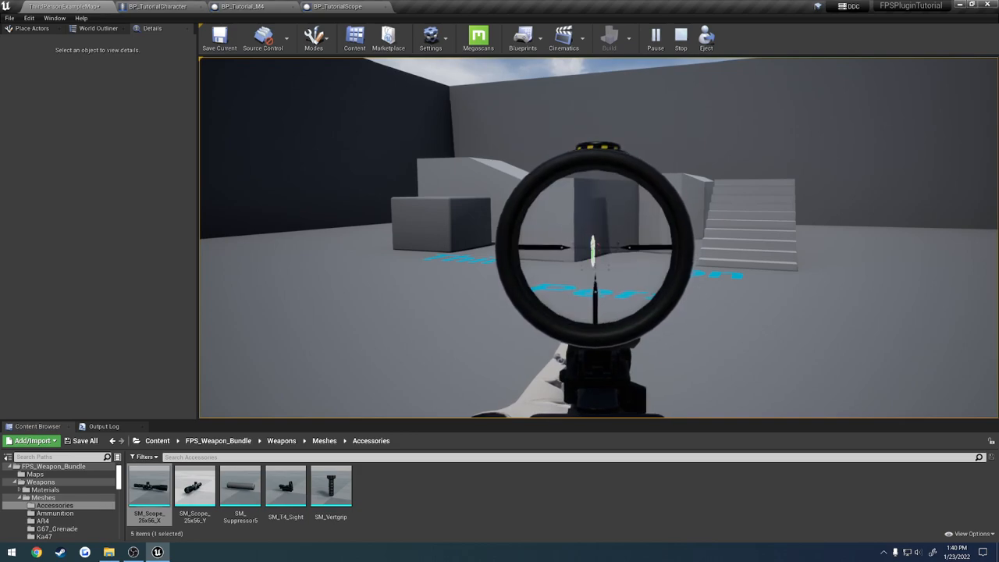
End the scope zoom play test and return to the blueprint
left_click(681, 36)
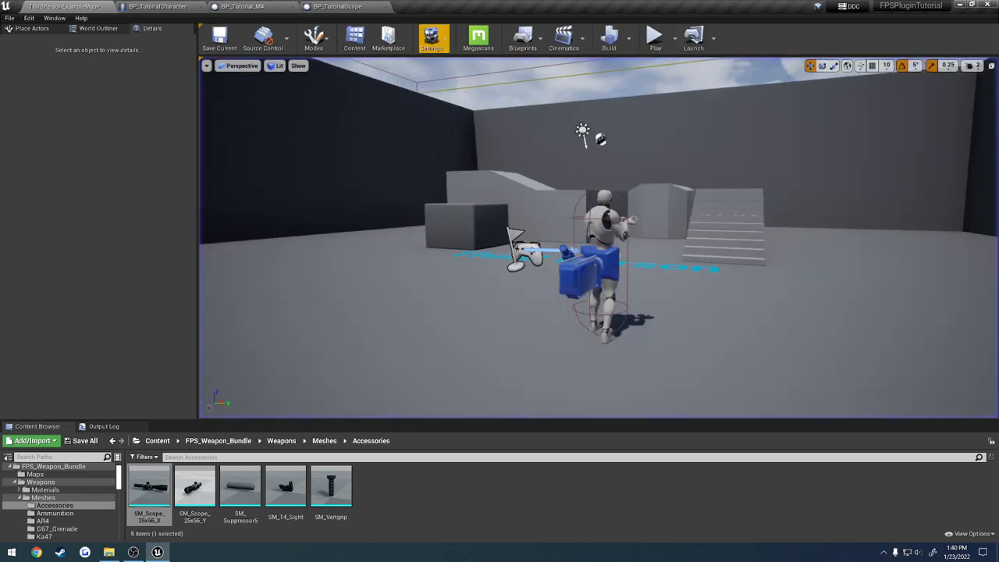
left_click(337, 7)
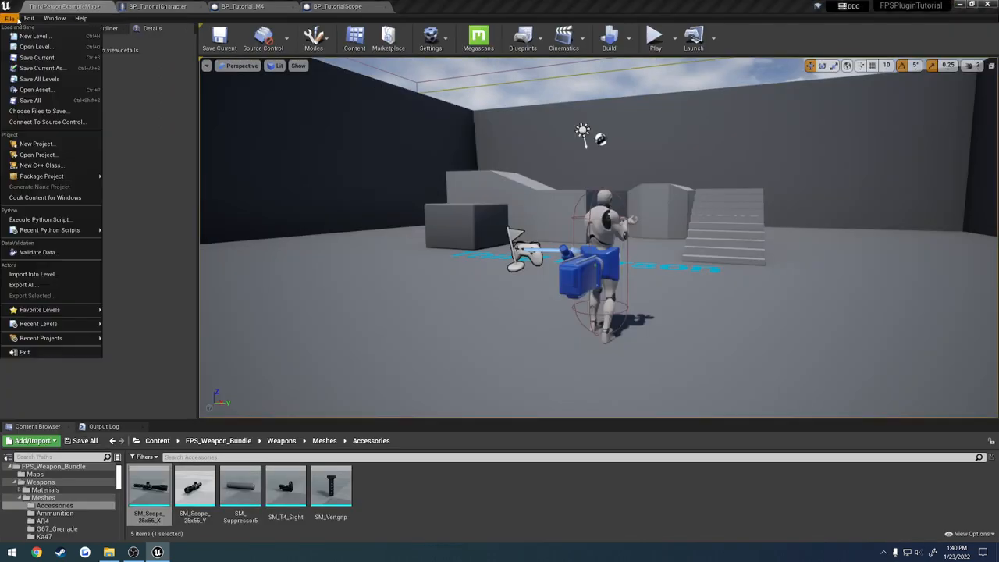
Play-test the scope once more, stop, and go back to the BP_TutorialScope blueprint
left_click(656, 37)
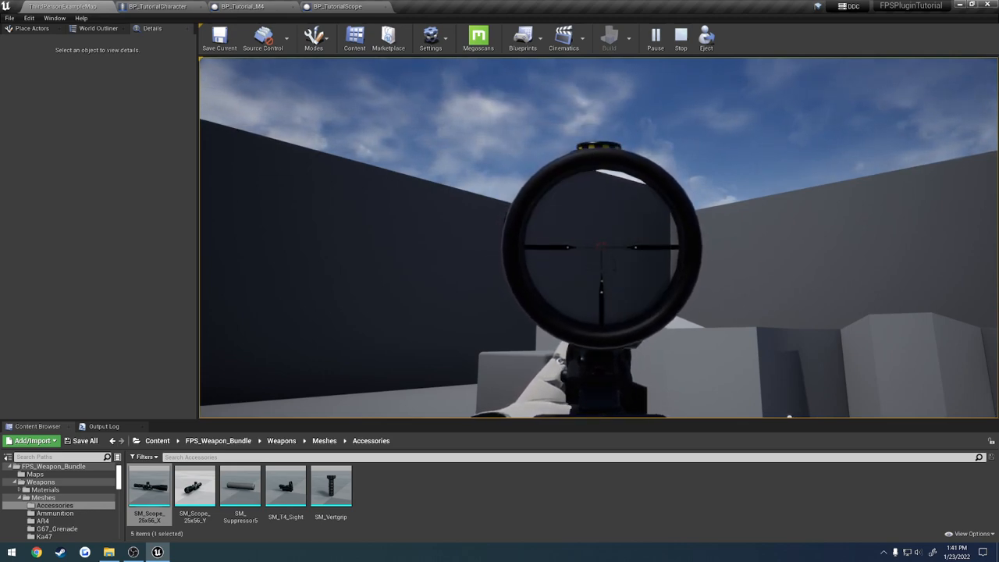
left_click(681, 38)
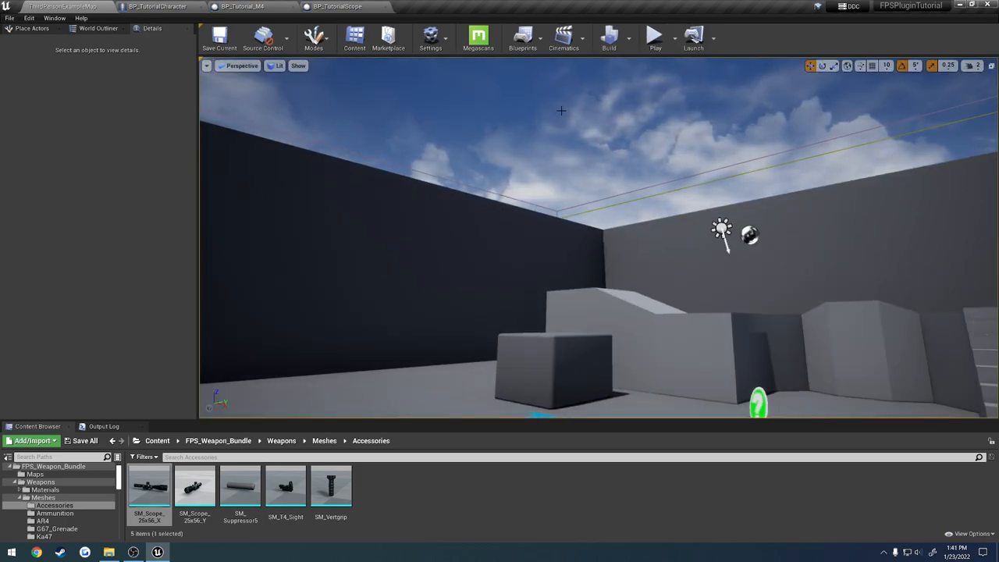
left_click(336, 6)
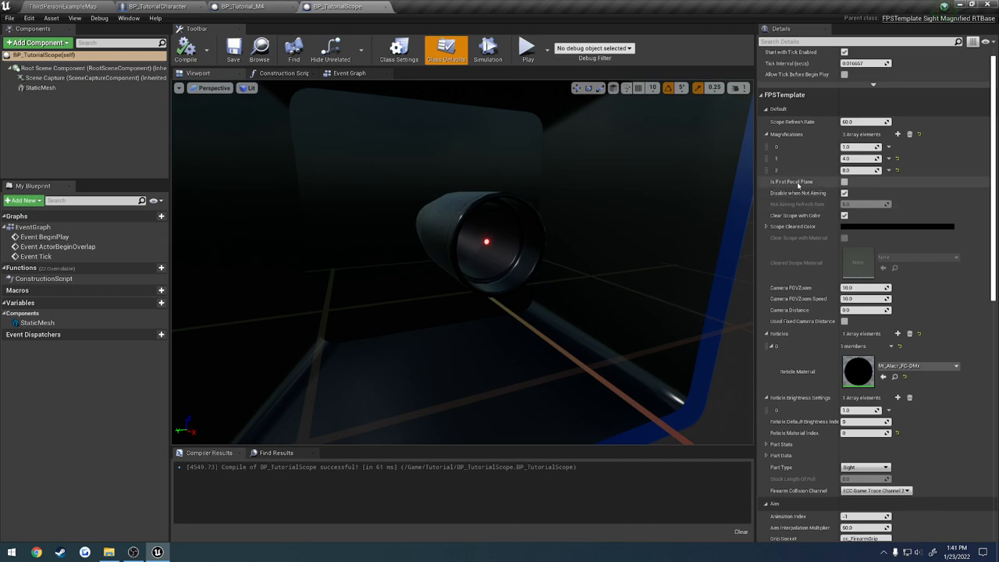
Recompile BP_TutorialScope and run two more scoped play tests, returning to its defaults
left_click(843, 181)
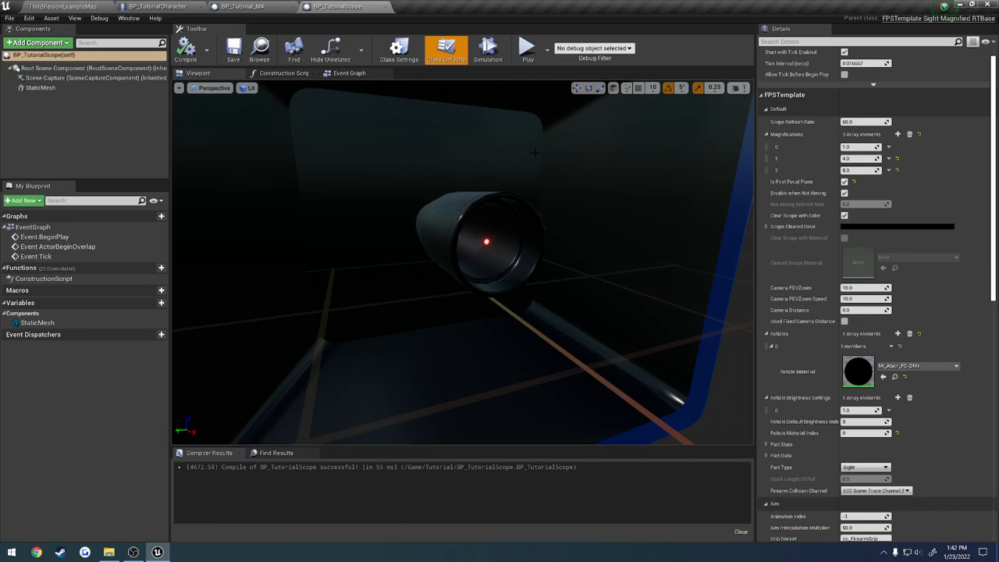
mouse_move(798, 193)
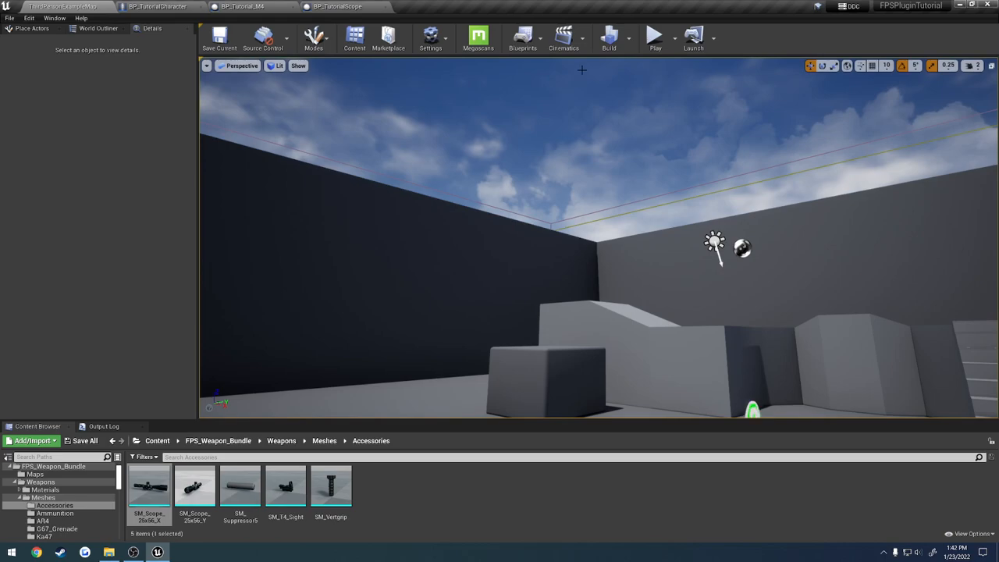
left_click(654, 37)
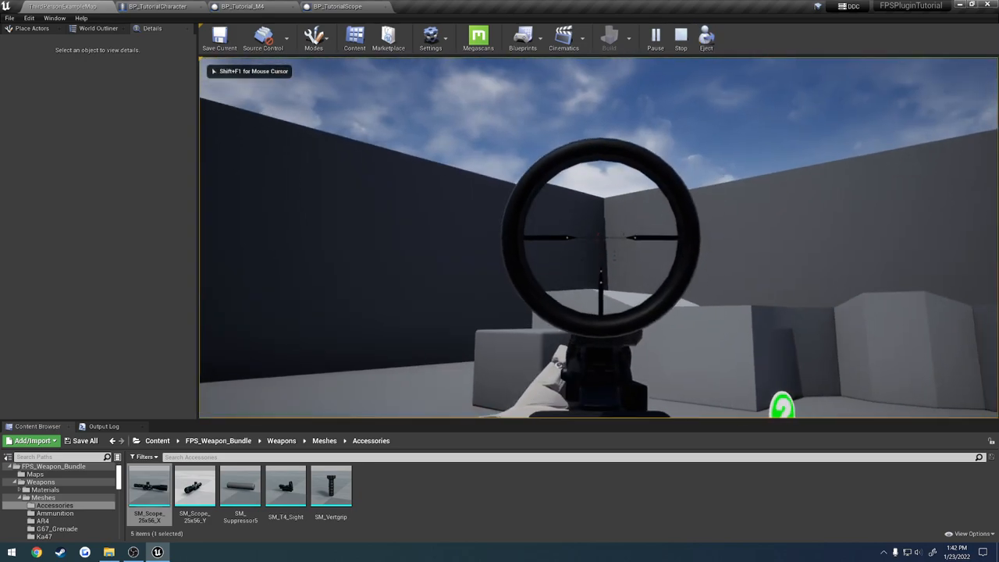
left_click(337, 7)
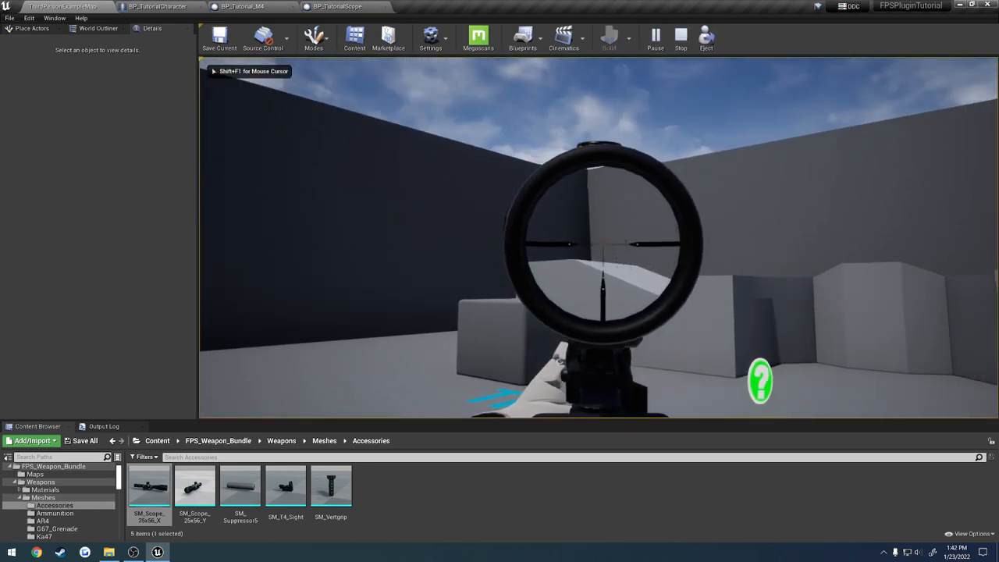
left_click(706, 38)
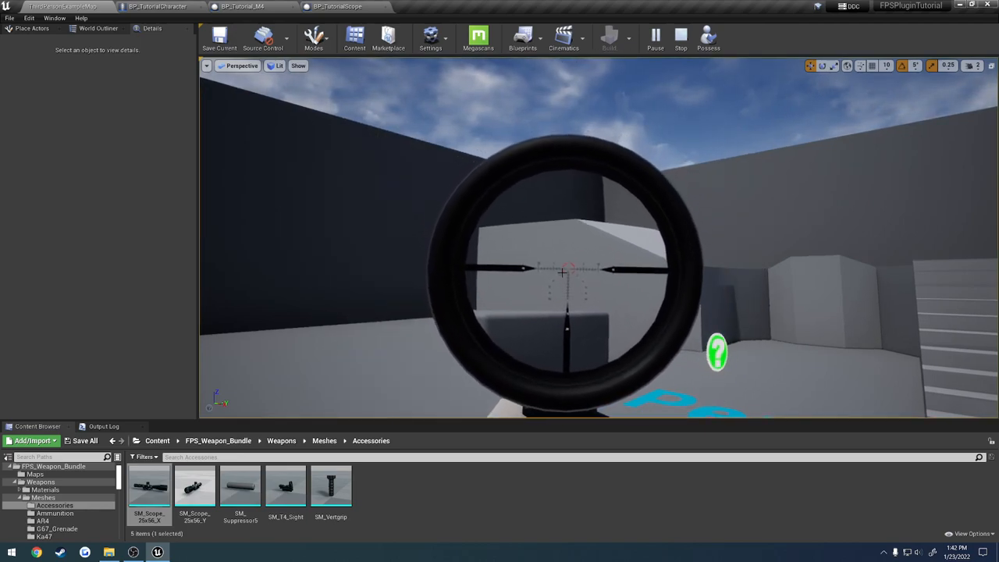
left_click(337, 6)
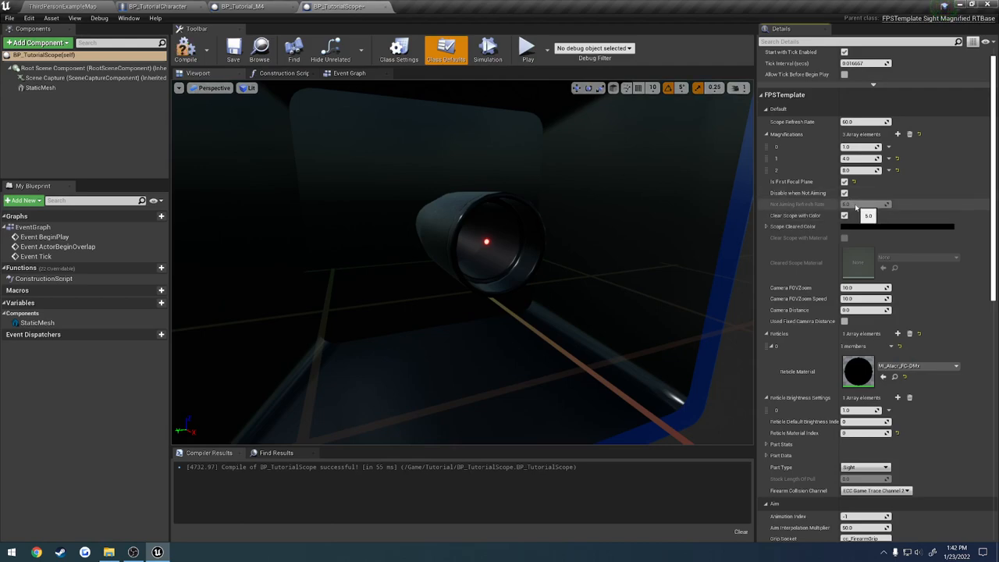
Enable Clear Scope with Color, set Scope Clear Color to black, test it in play and return to the blueprint
left_click(845, 193)
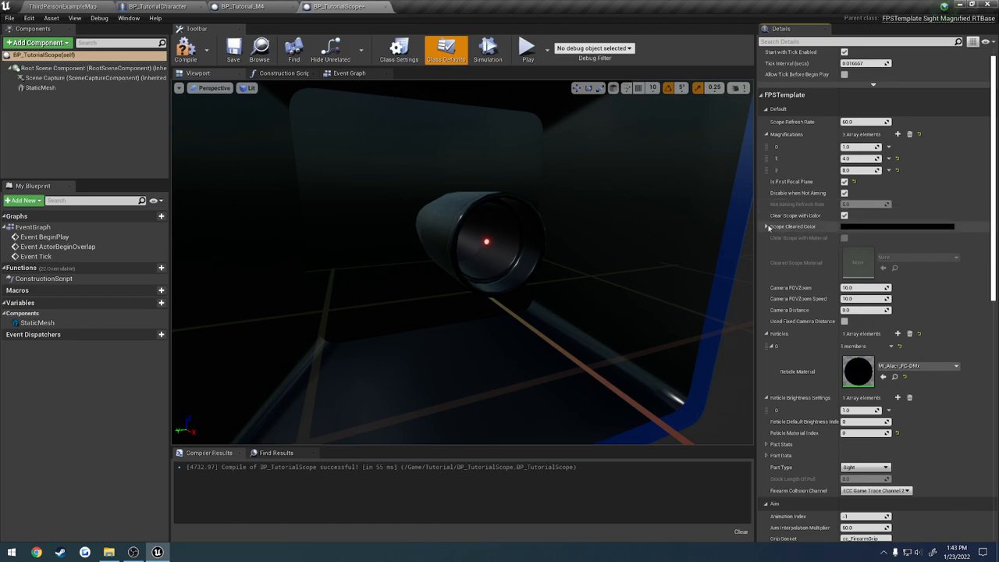
mouse_move(793, 233)
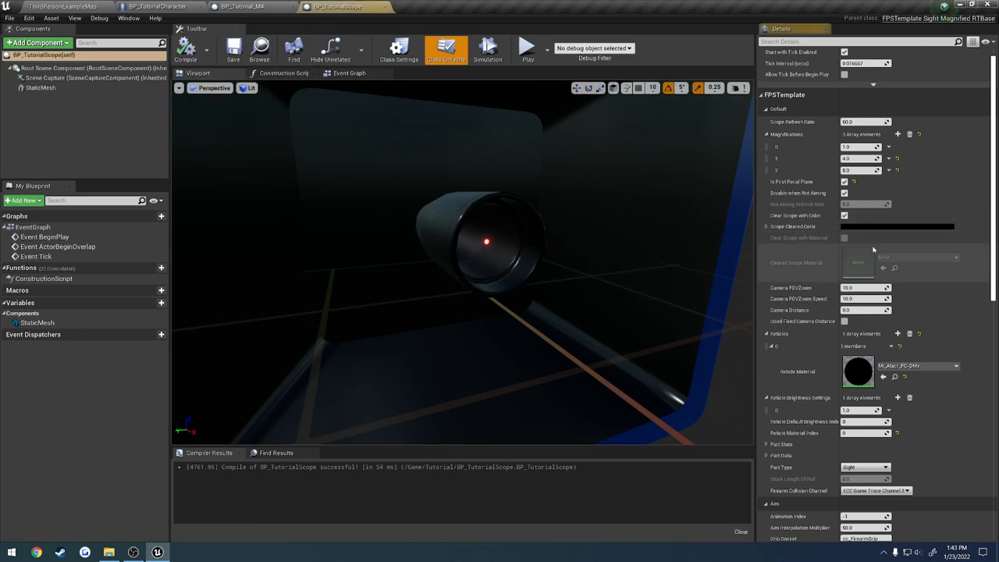
left_click(896, 226)
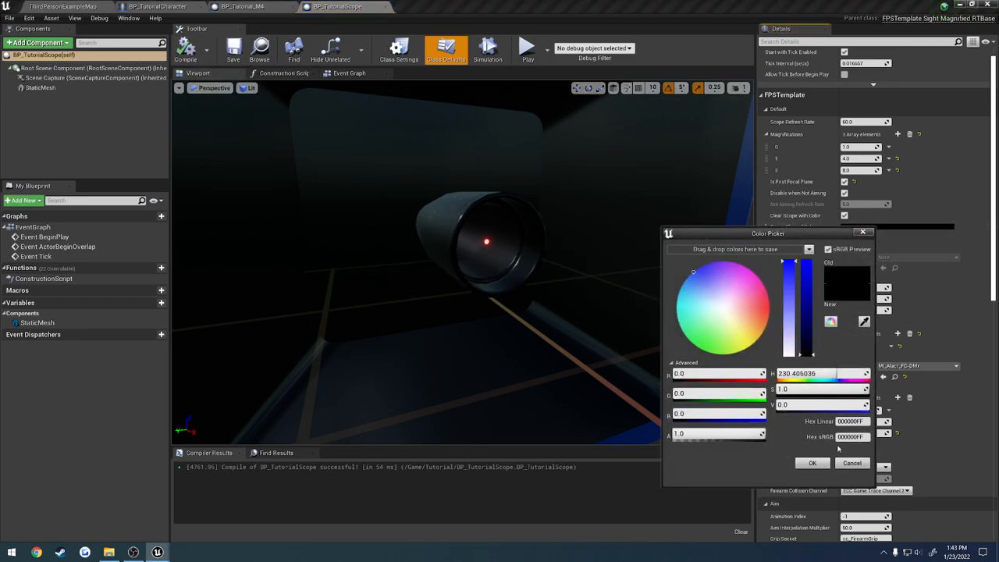
left_click(812, 462)
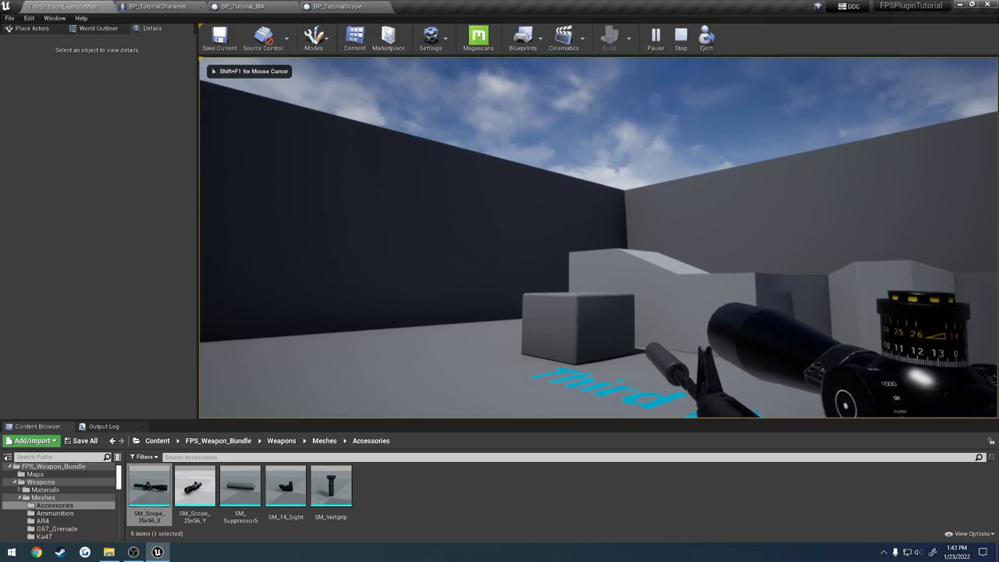
left_click(680, 36)
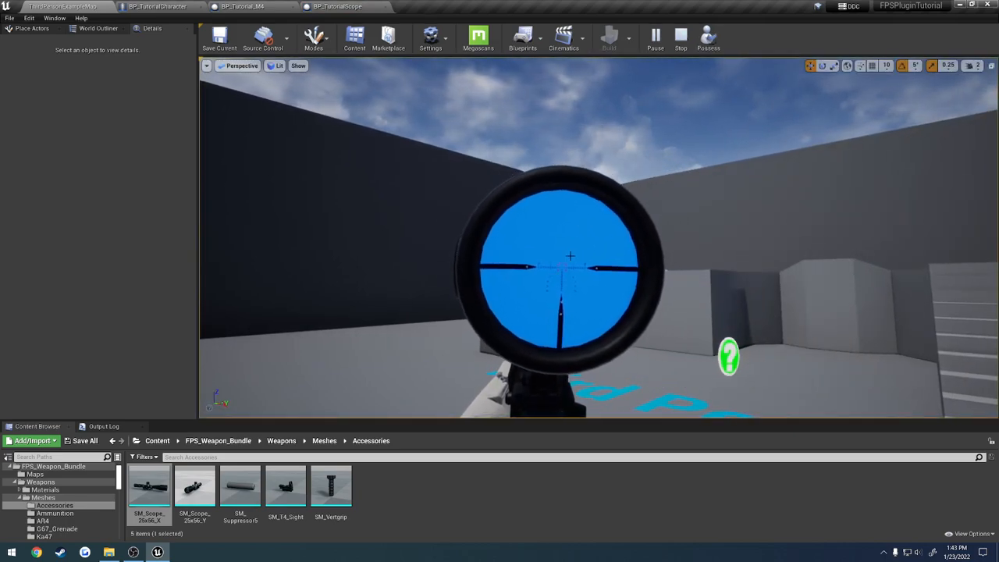
left_click(338, 7)
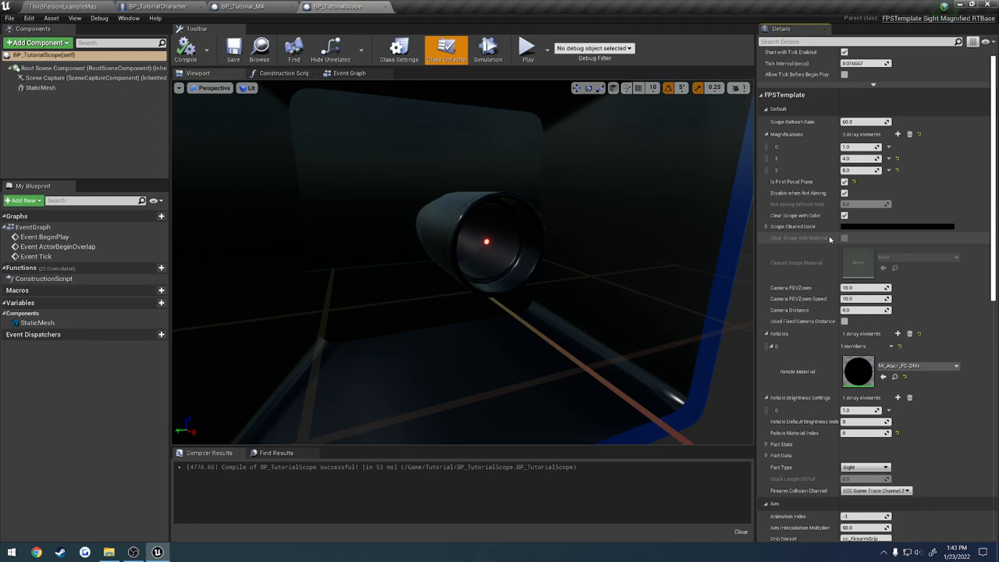
Play-test the black-cleared scope by aiming through it, then stop and return to BP_TutorialScope
left_click(845, 215)
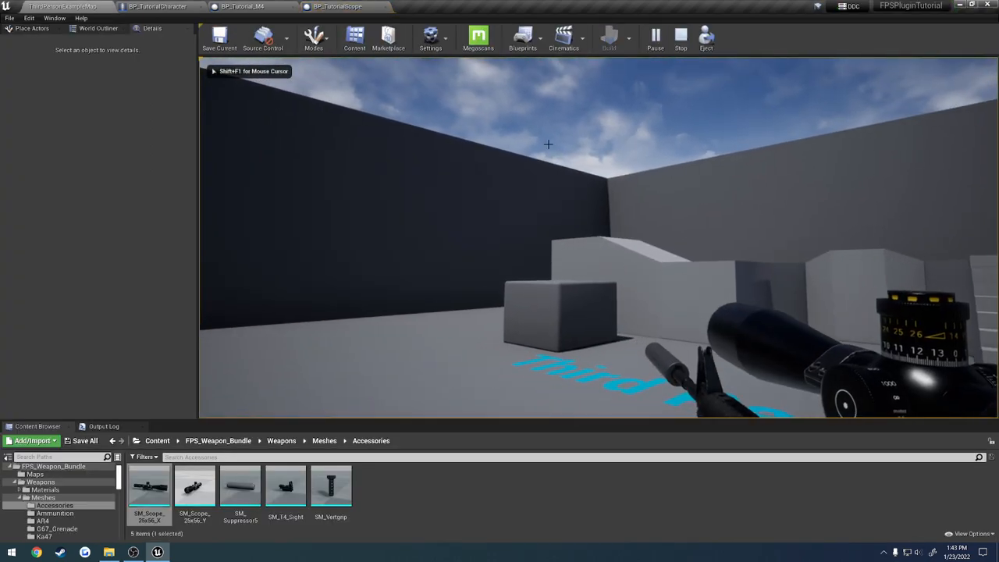
left_click(681, 36)
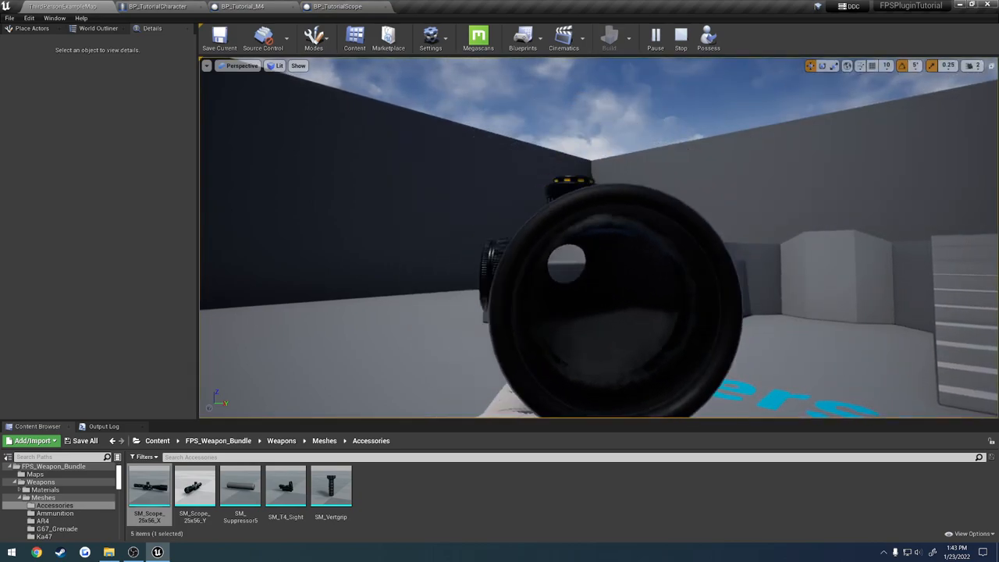
left_click(681, 38)
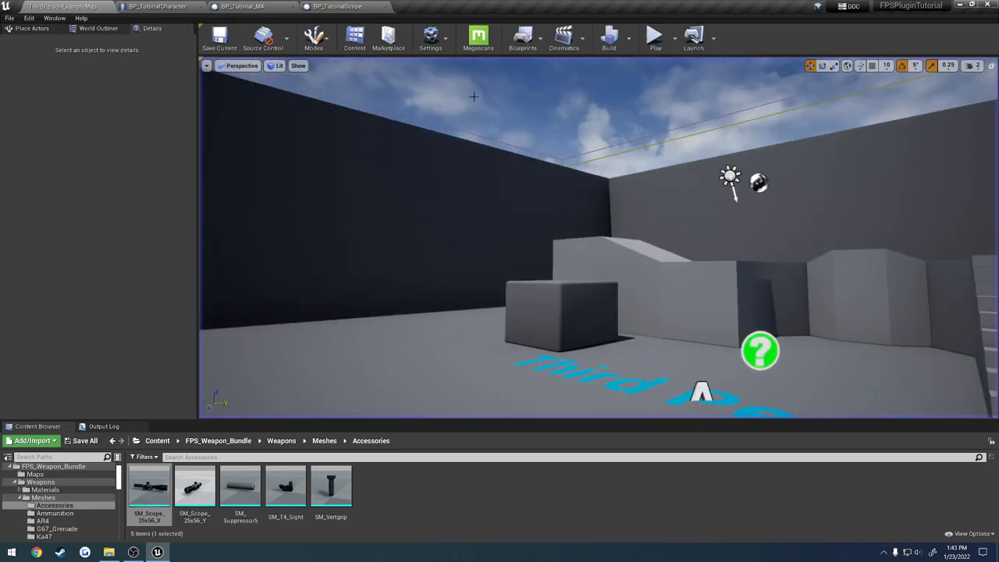
left_click(337, 6)
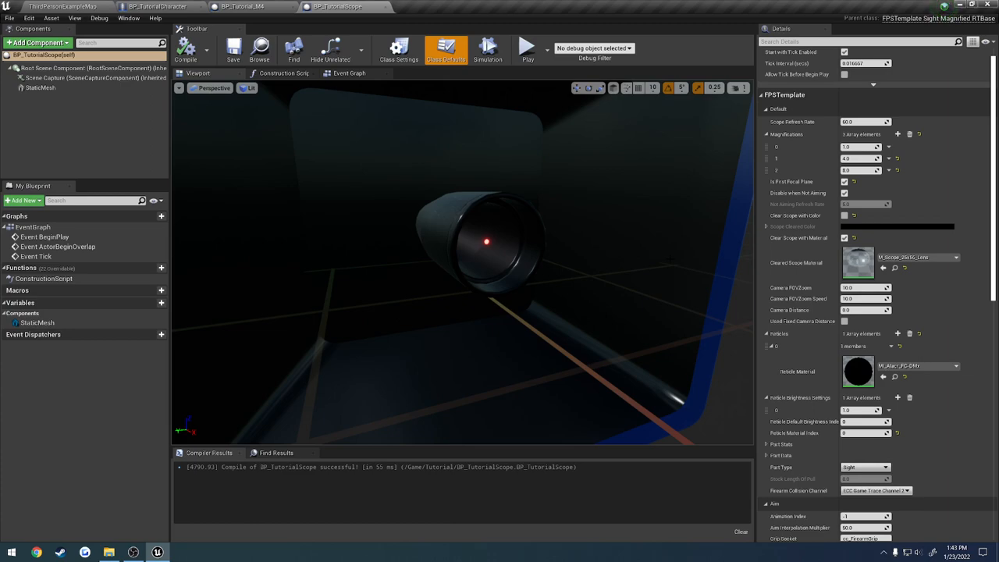
Uncheck Clear Scope with Material, set the Camera Distance, and test the view in play
left_click(845, 215)
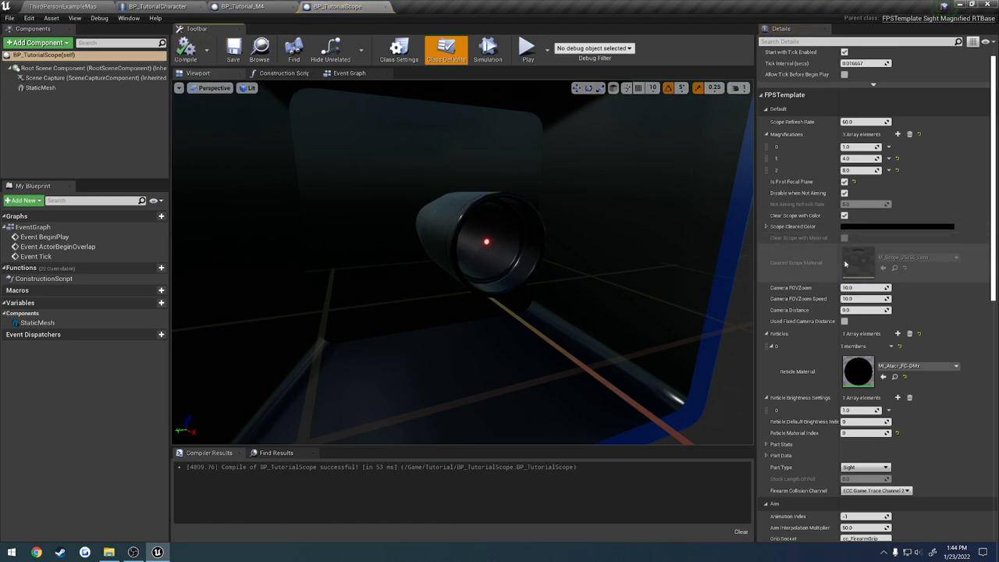
mouse_move(809, 283)
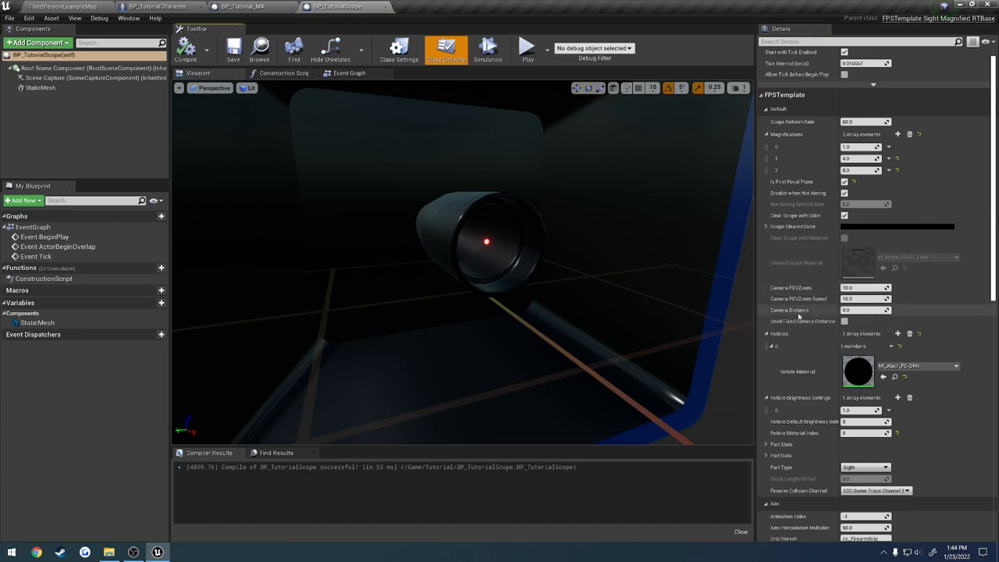
left_click(843, 321)
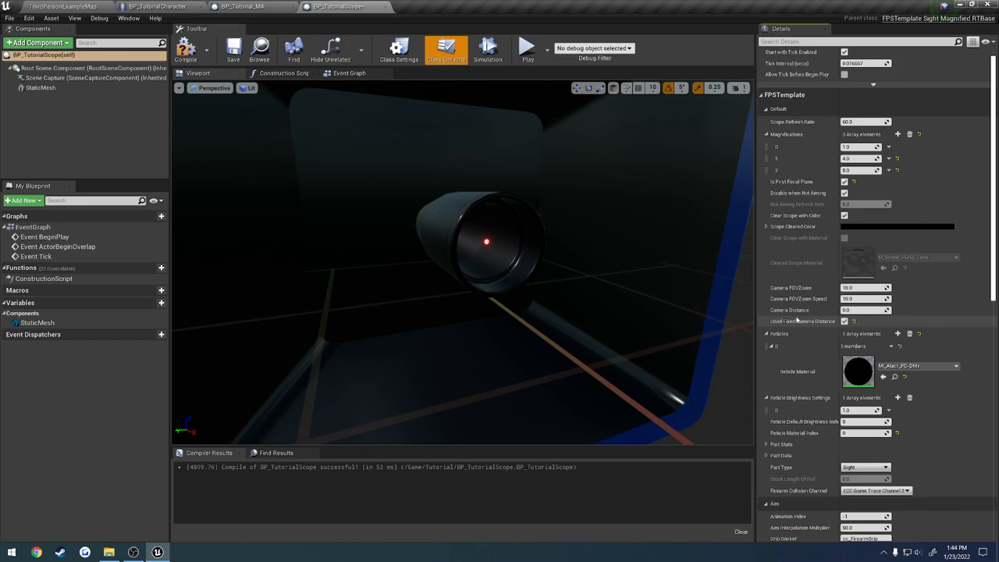
mouse_move(797, 322)
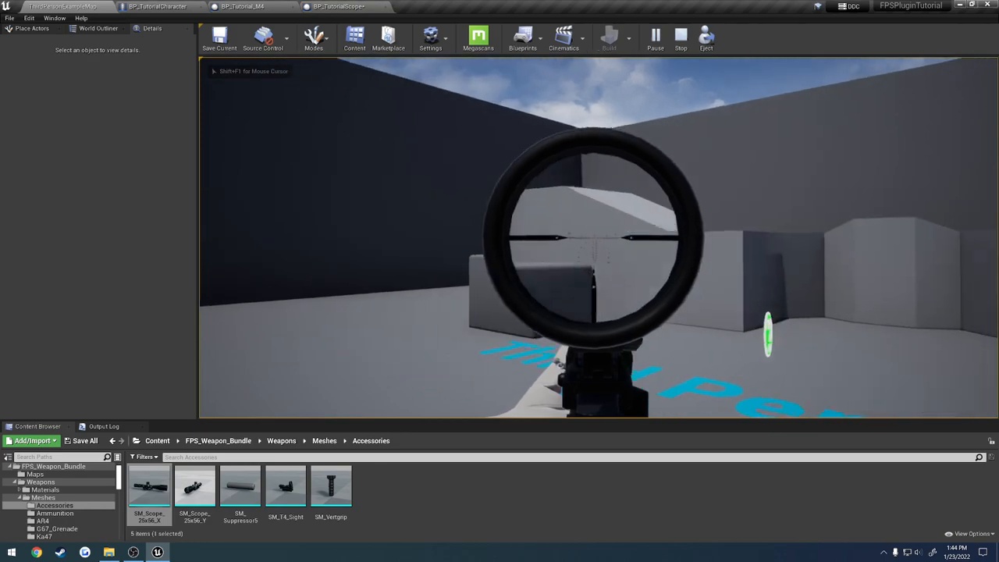
left_click(337, 6)
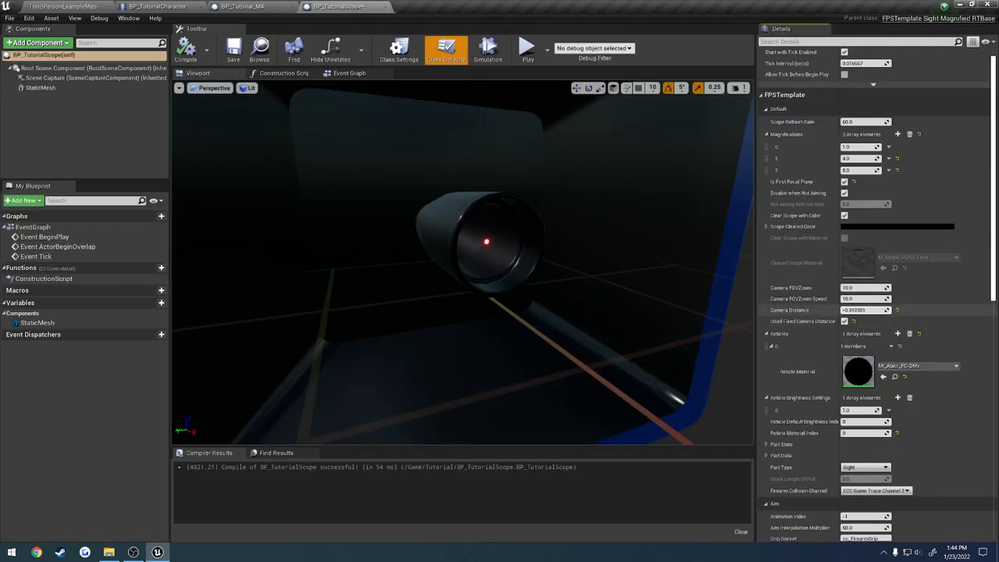
Toggle Use Fixed Camera Distance and compare the scoped view in play after each change
left_click(866, 309)
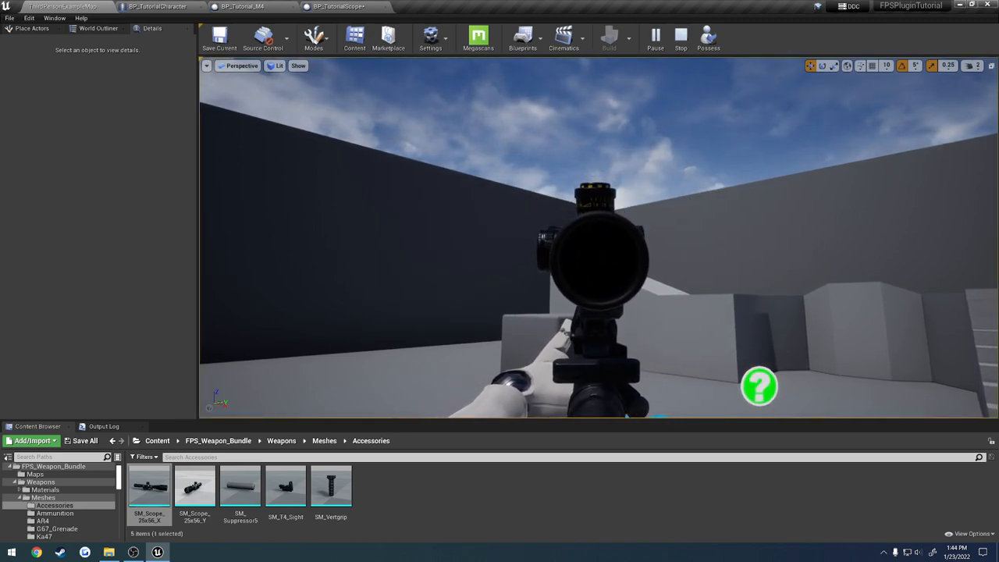
left_click(337, 7)
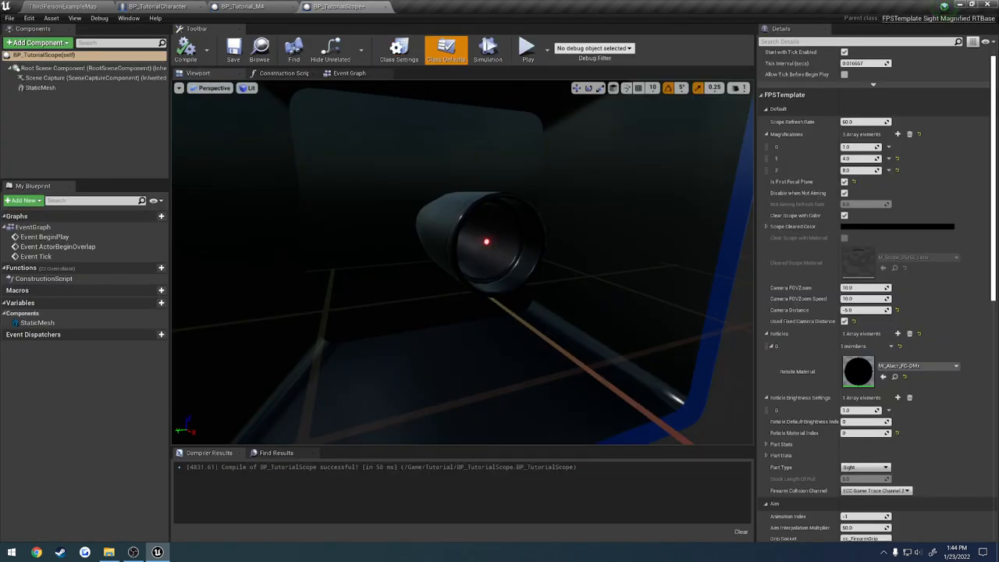
left_click(866, 310)
type("0")
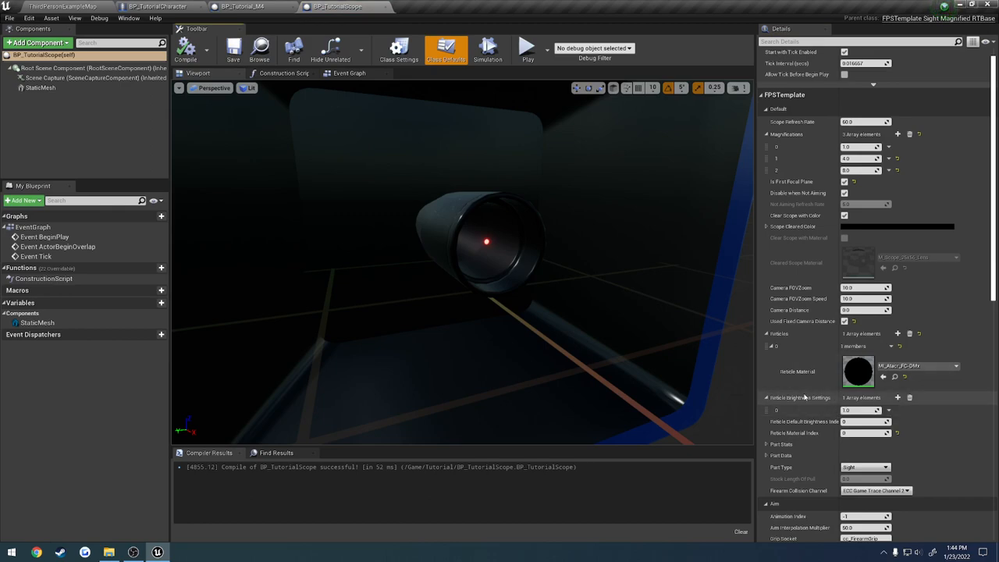
mouse_move(804, 322)
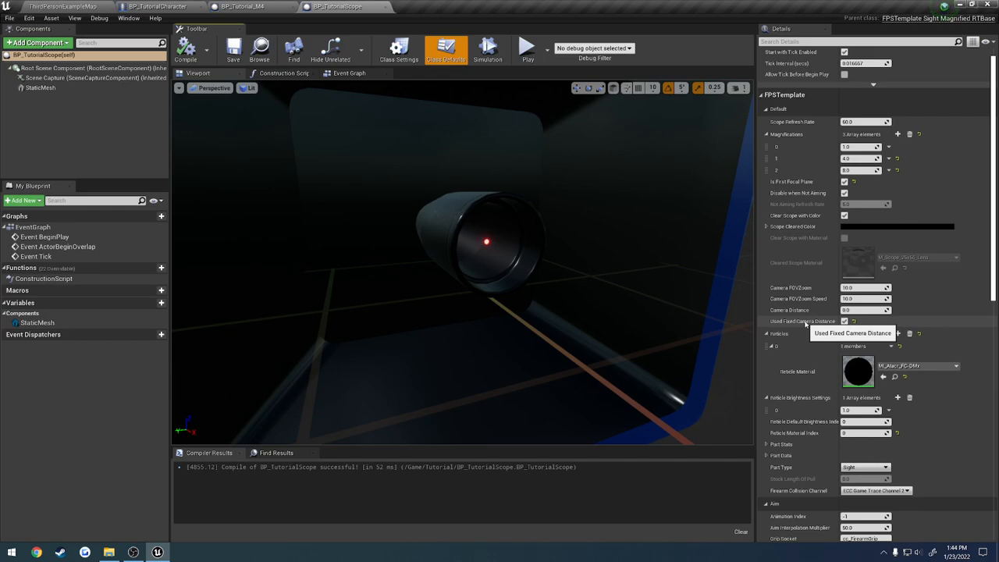
scroll("down", 3)
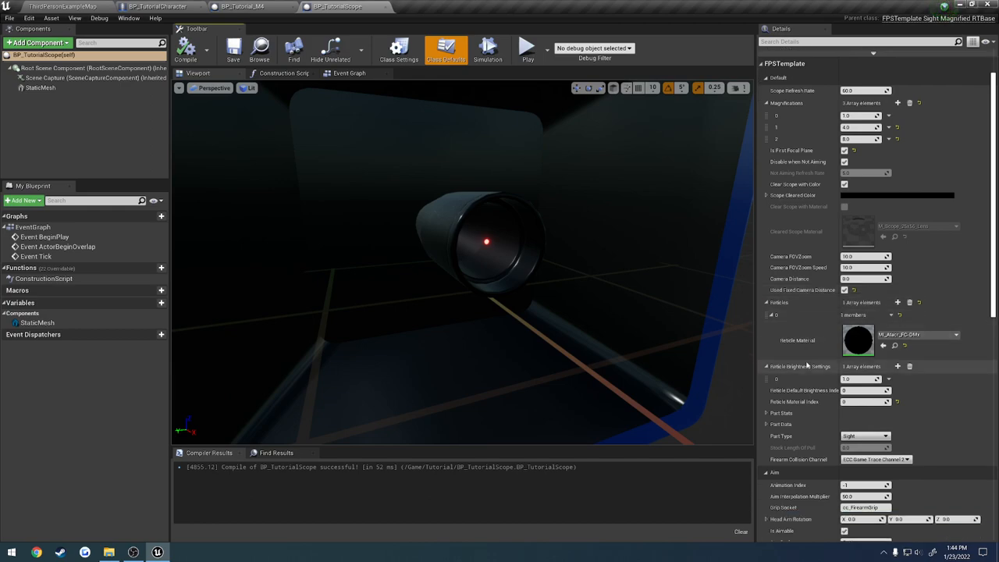
scroll("down", 3)
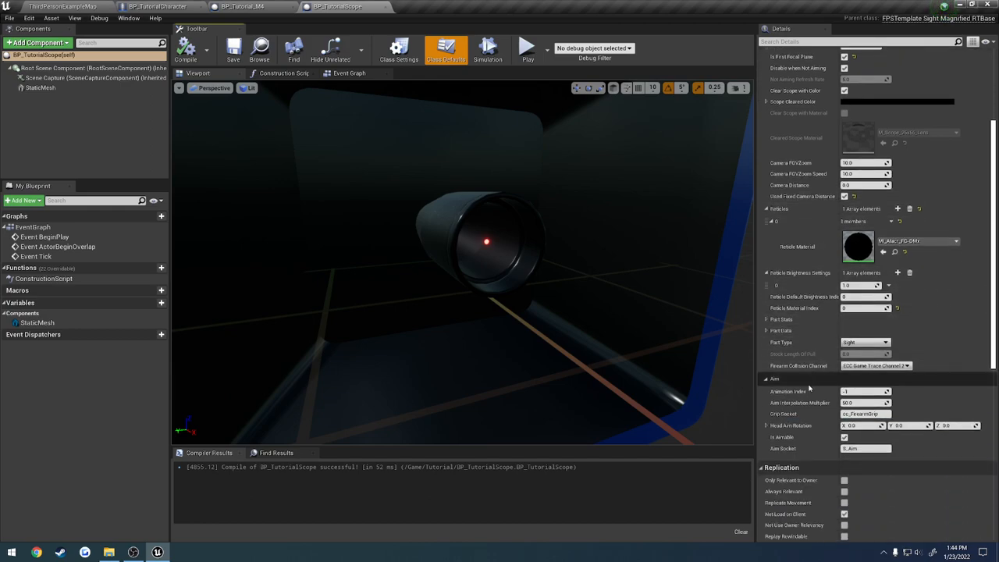
mouse_move(788, 403)
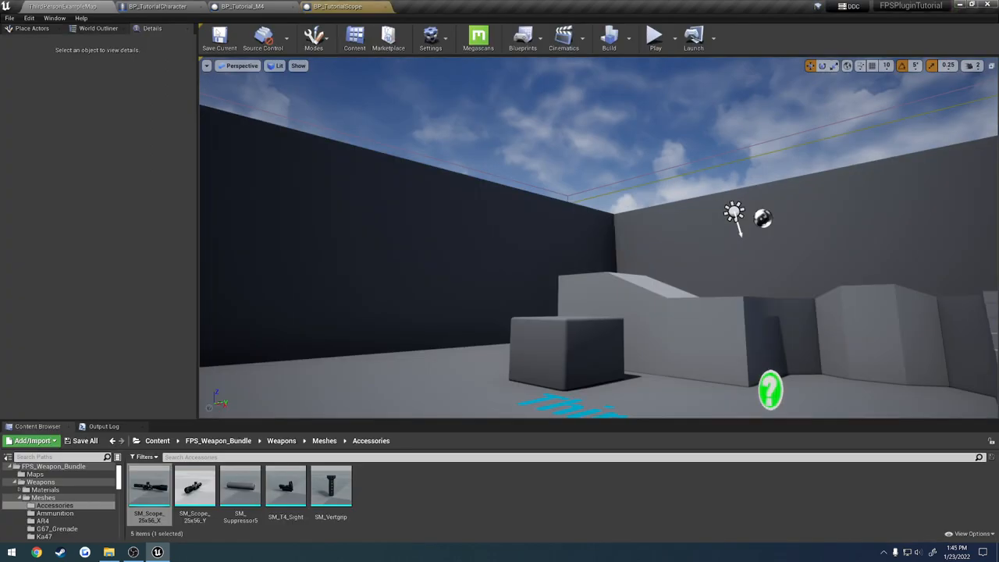
left_click(656, 37)
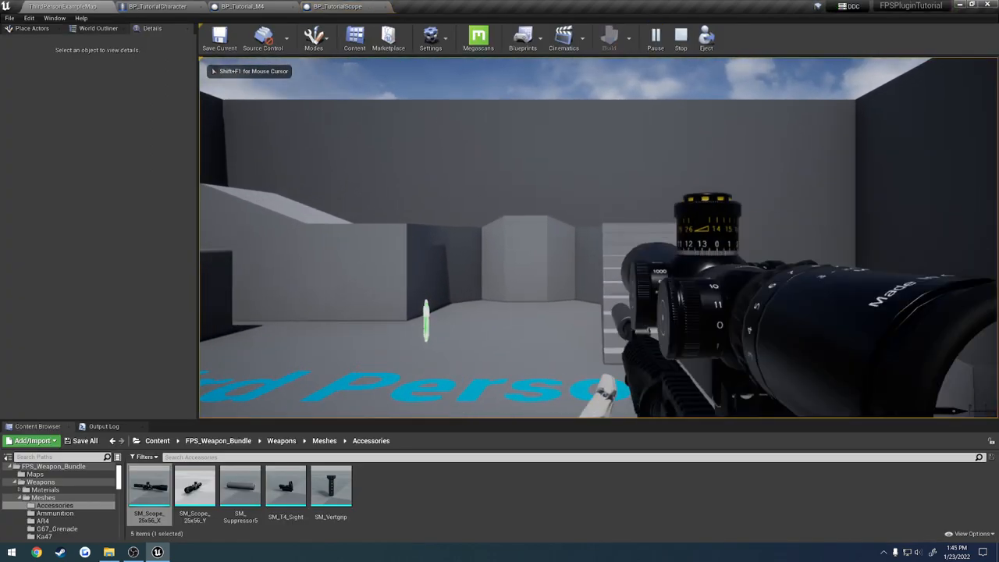
left_click(338, 6)
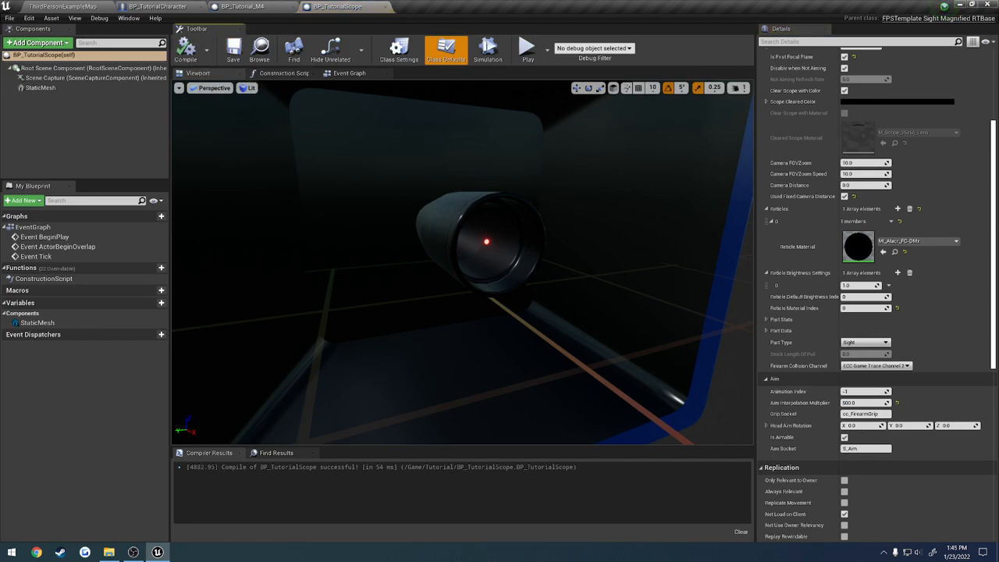
mouse_move(799, 403)
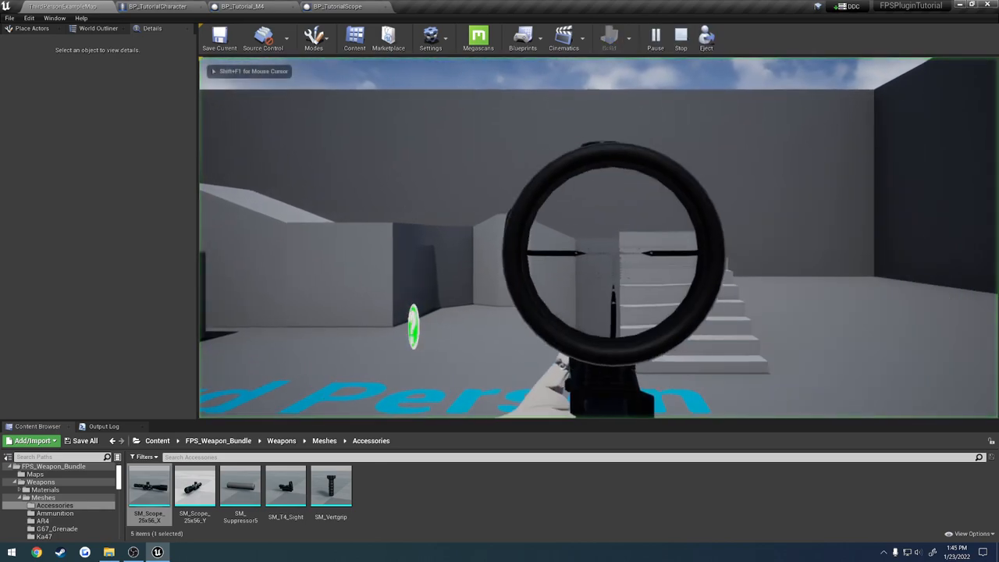
left_click(338, 6)
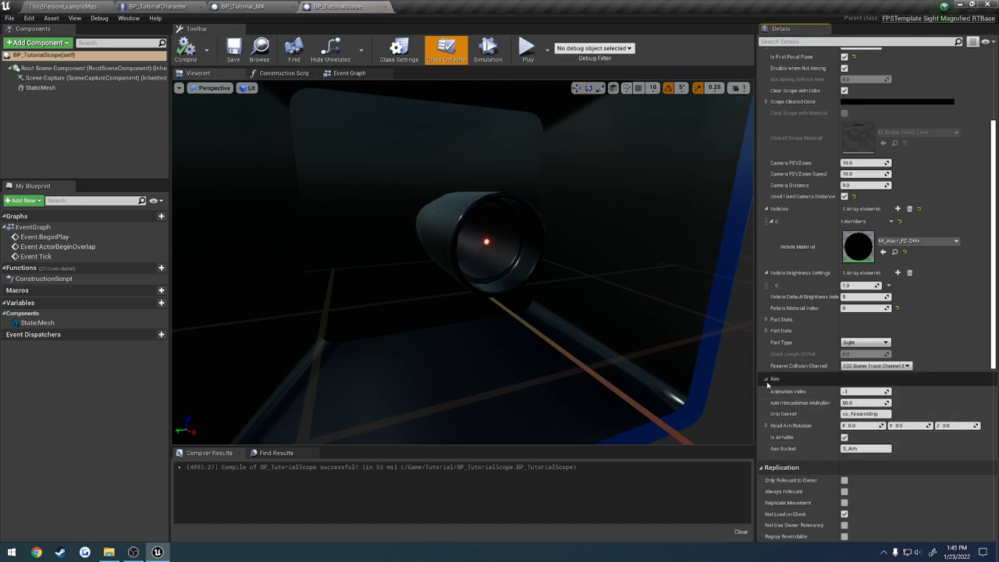
left_click(765, 380)
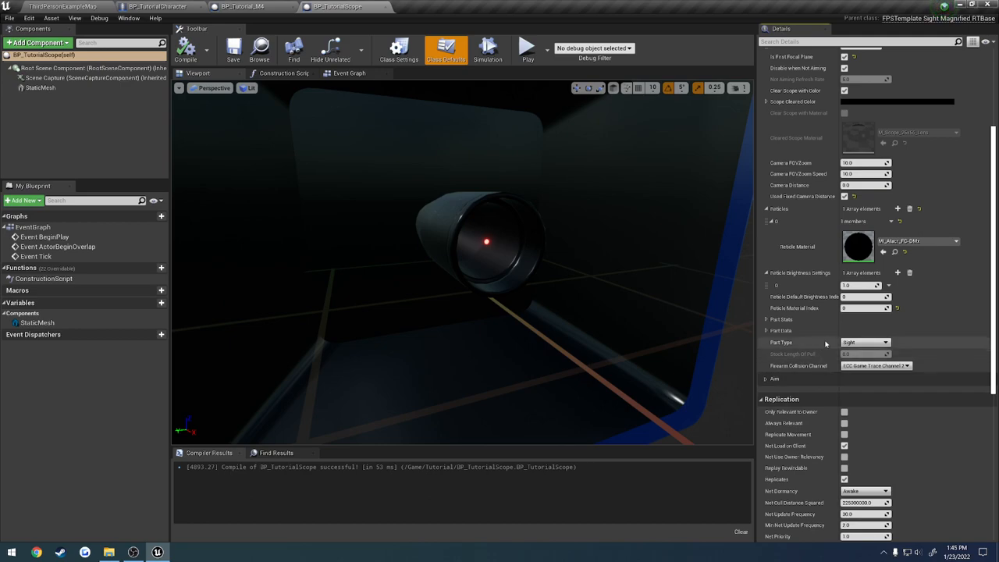
scroll("down", 3)
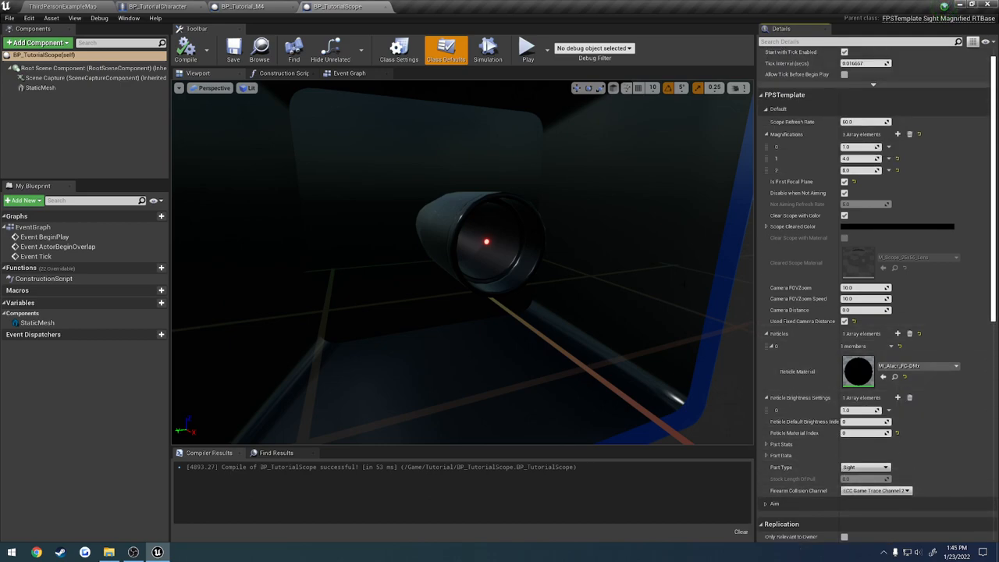